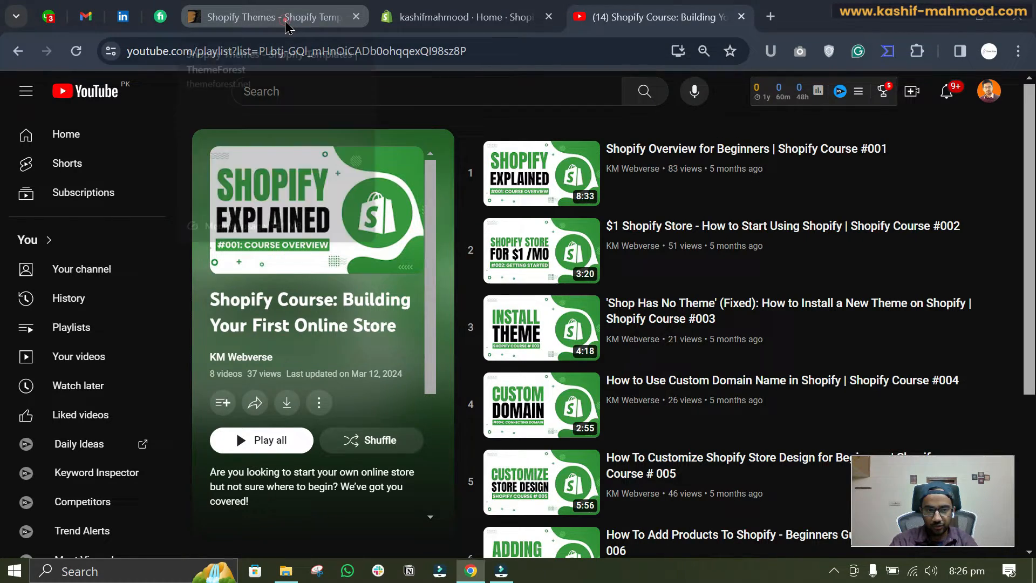
- Open the Ella - Multipurpose Shopify Theme OS 2.0 item page on ThemeForest and its Support tab
click(271, 16)
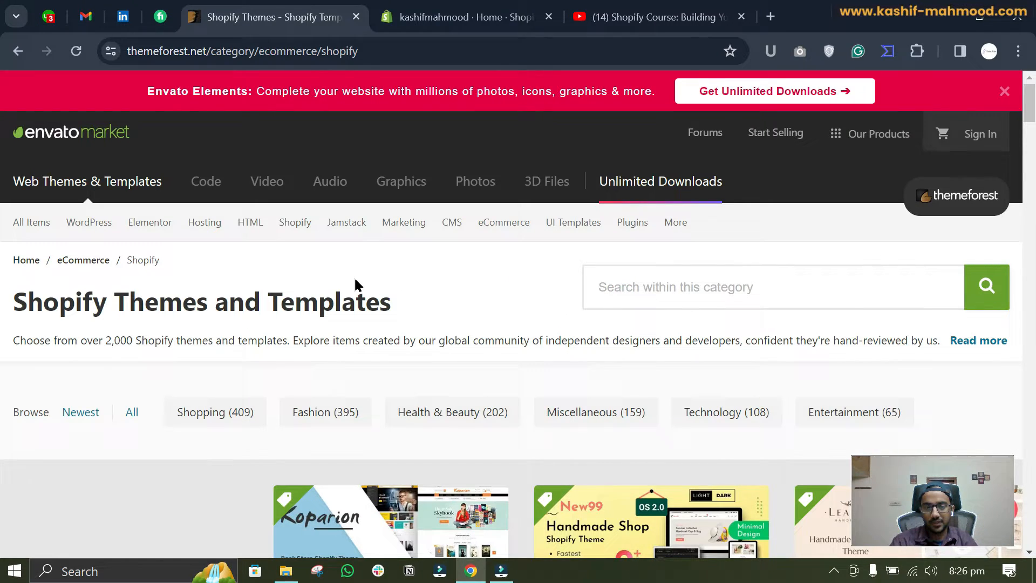
scroll(down, 3)
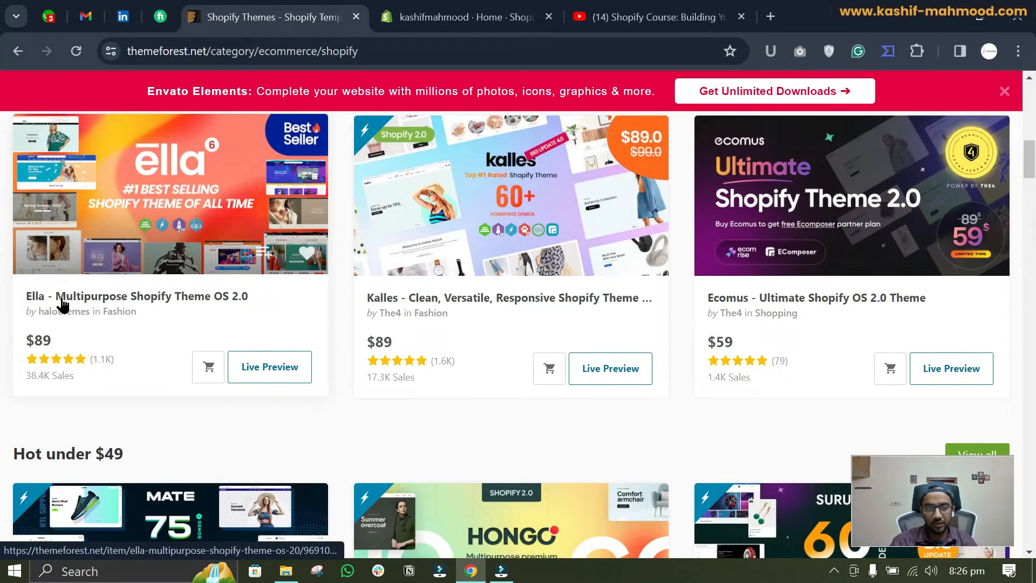
mouse_move(136, 296)
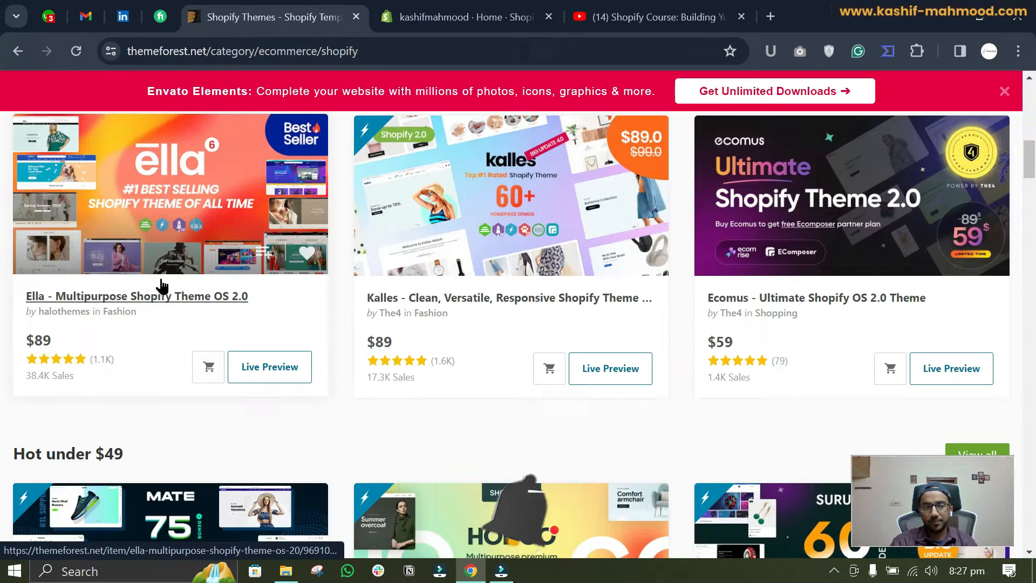
click(156, 296)
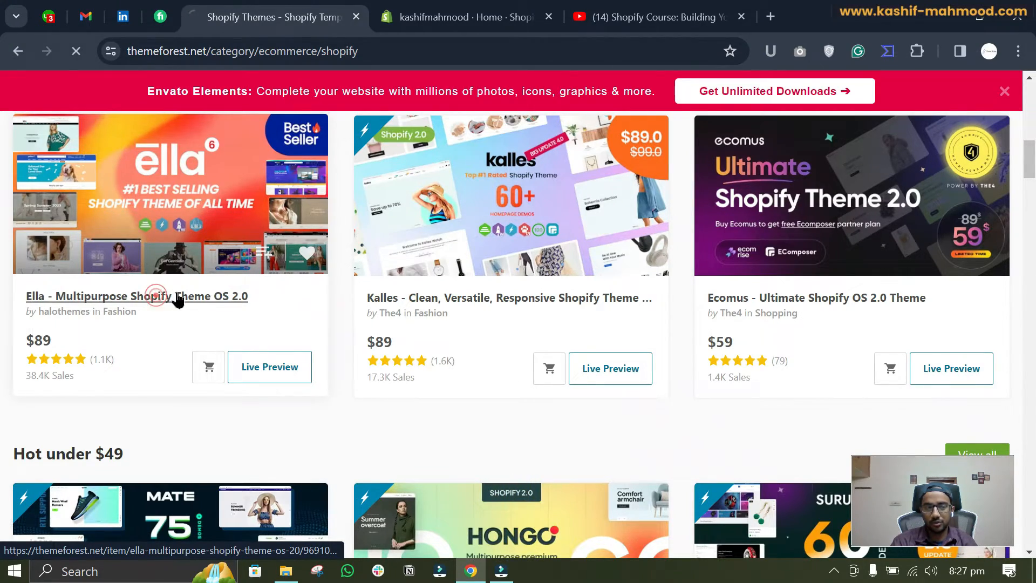
click(137, 296)
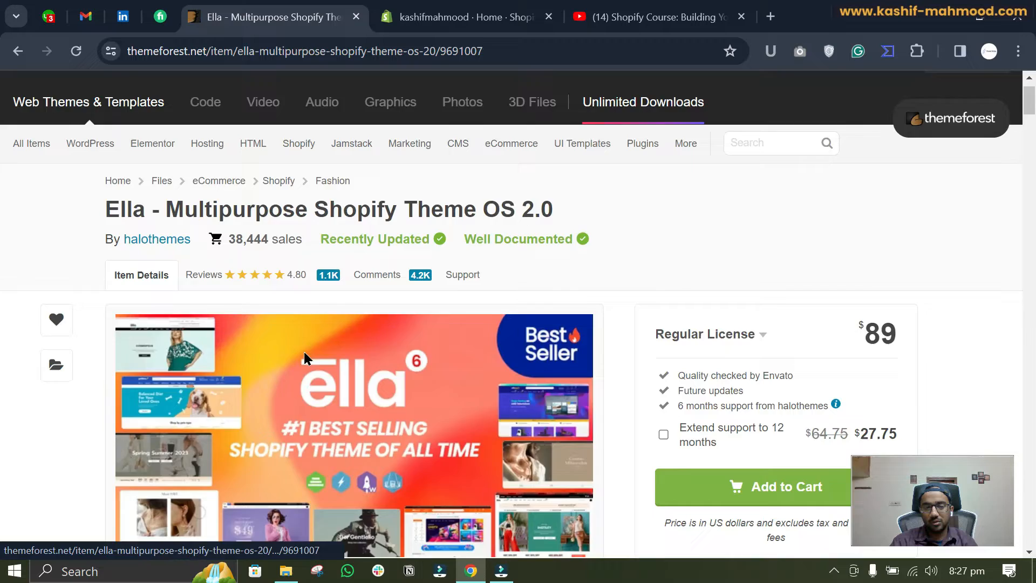
scroll(down, 3)
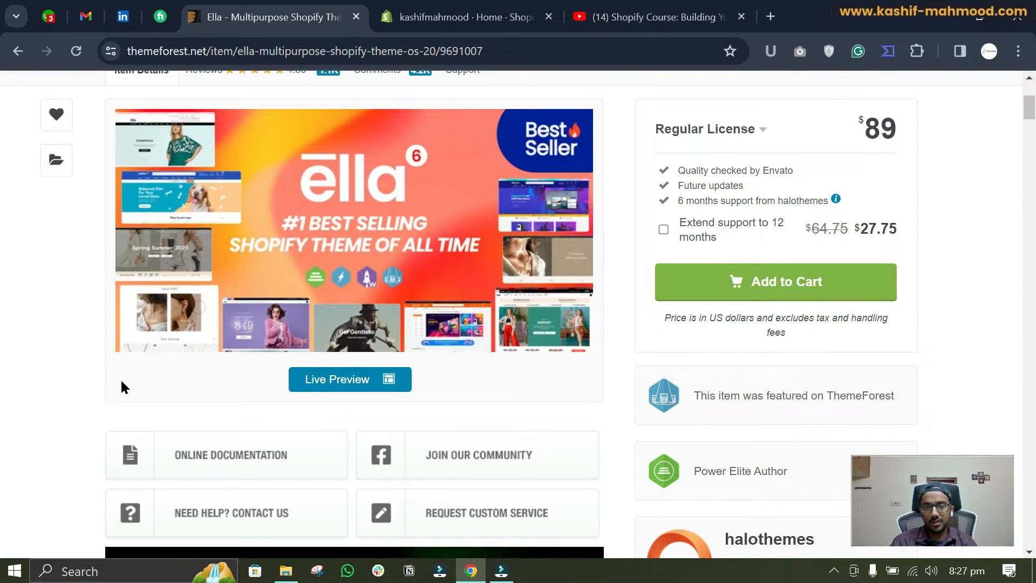
scroll(up, 3)
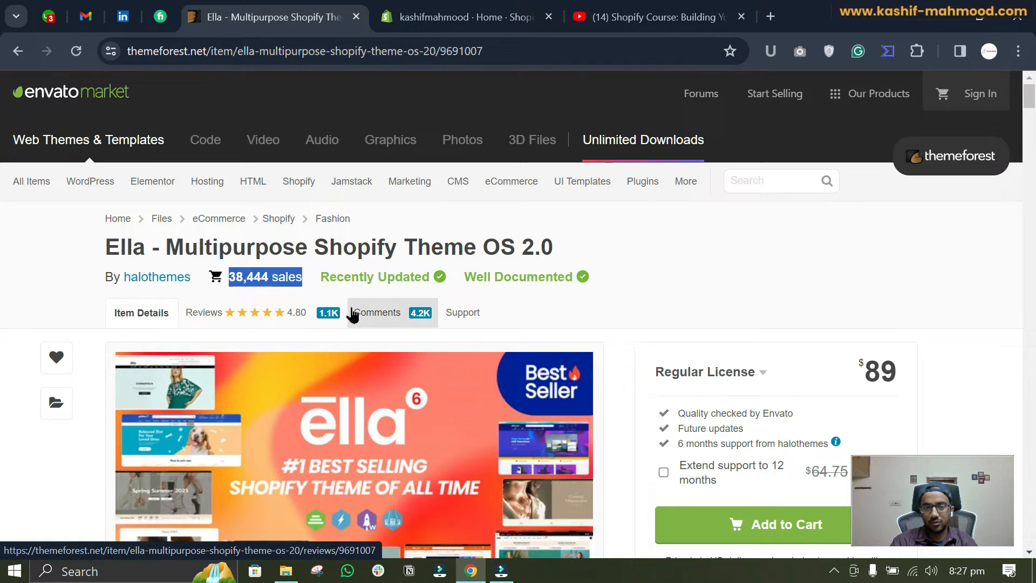
click(462, 312)
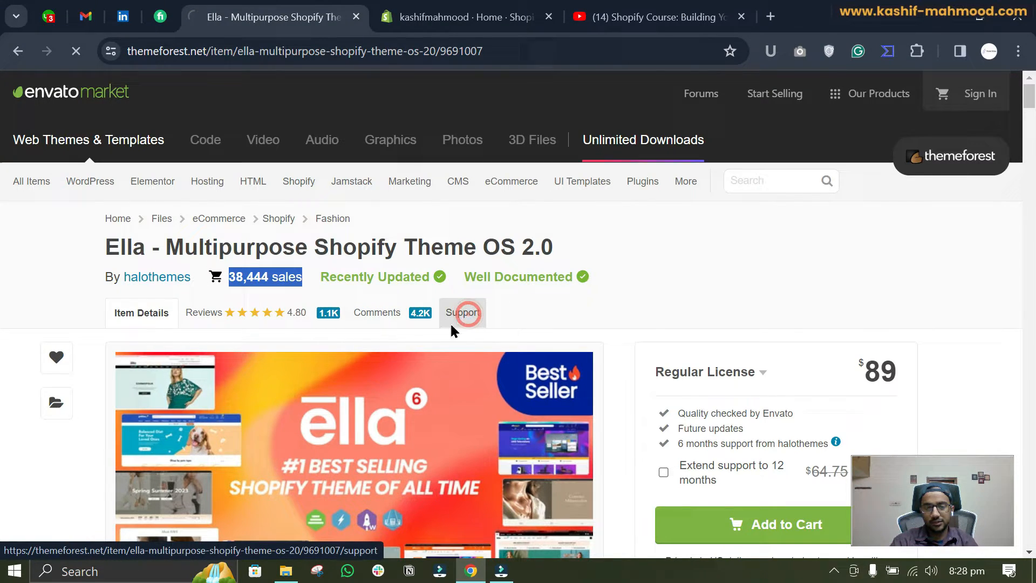
click(462, 312)
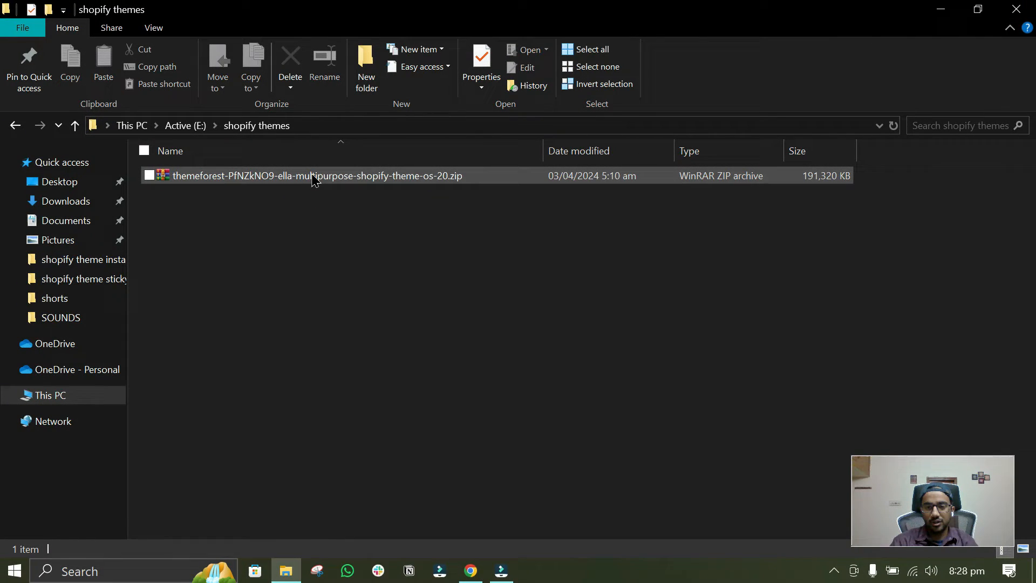
mouse_move(333, 175)
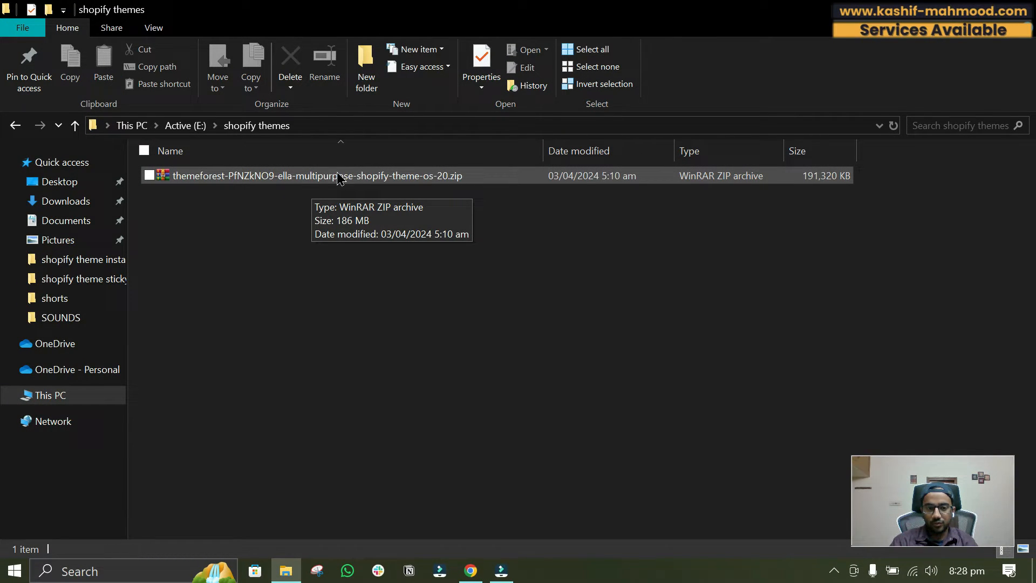
- Extract the Ella theme zip archive to its suggested folder
right_click(317, 175)
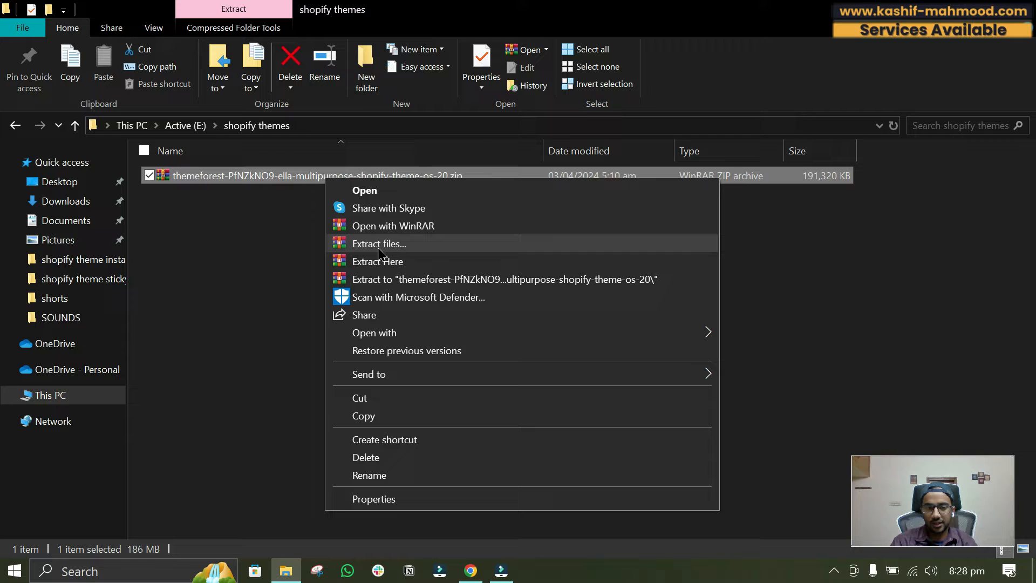
click(379, 243)
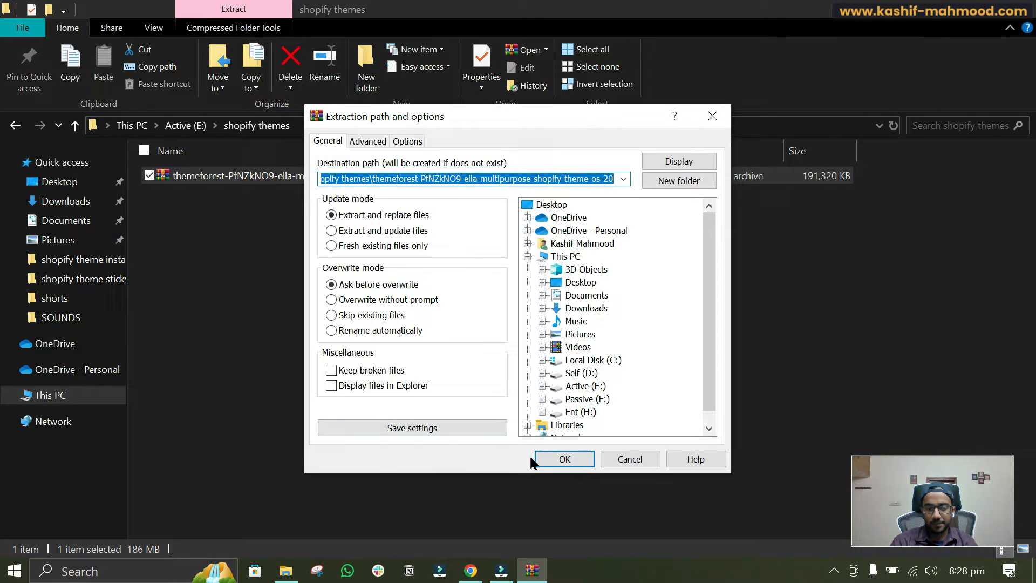
click(563, 459)
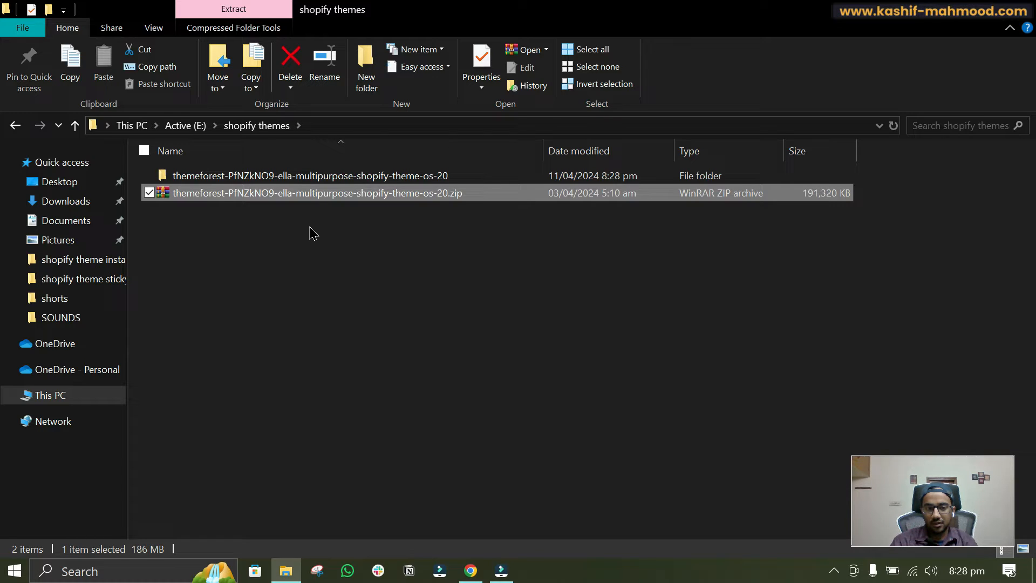
- Open the extracted theme's Ella Shopify 6.5.5 folder and select DEMO DATA
double_click(309, 175)
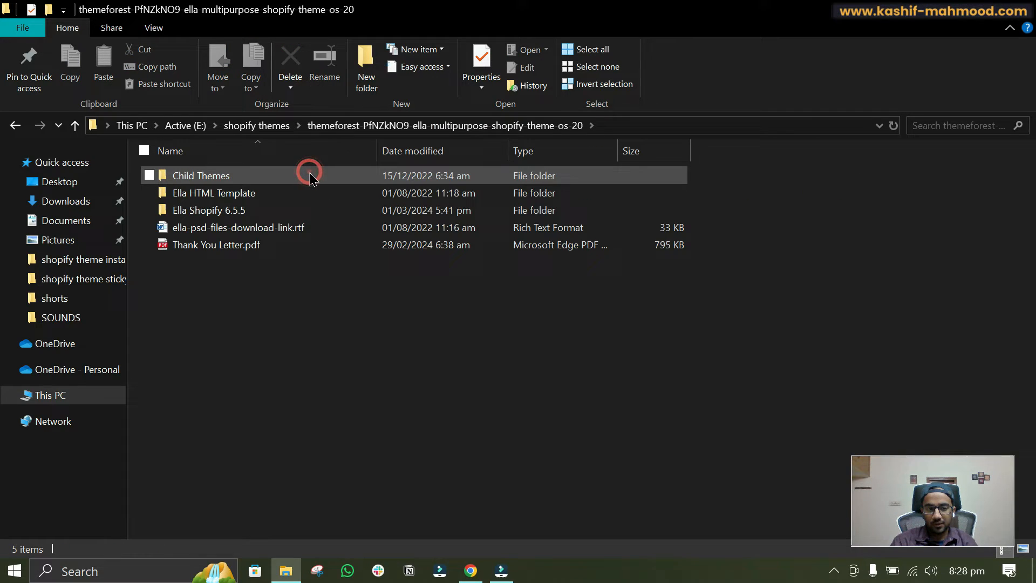
click(208, 210)
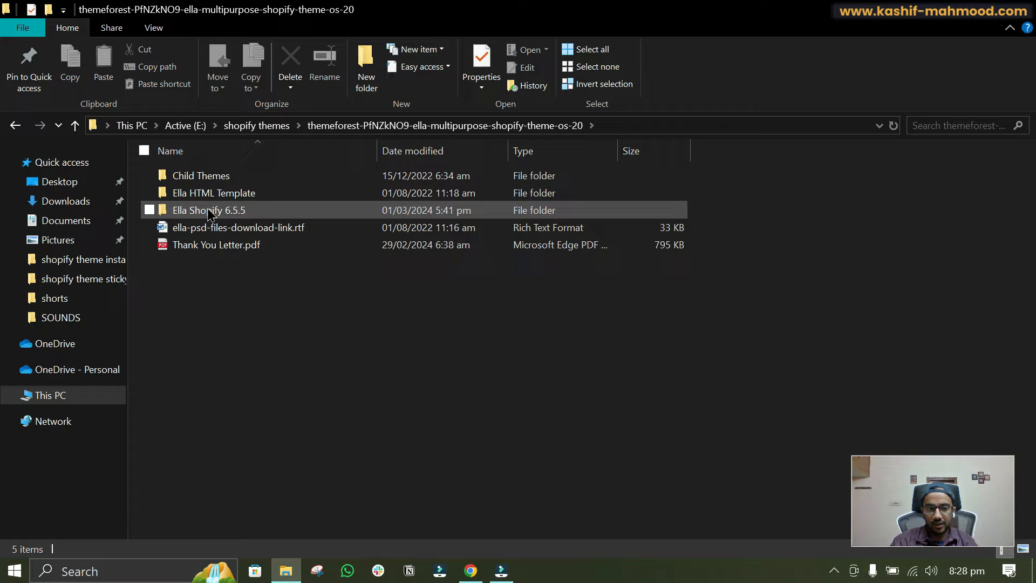
double_click(209, 209)
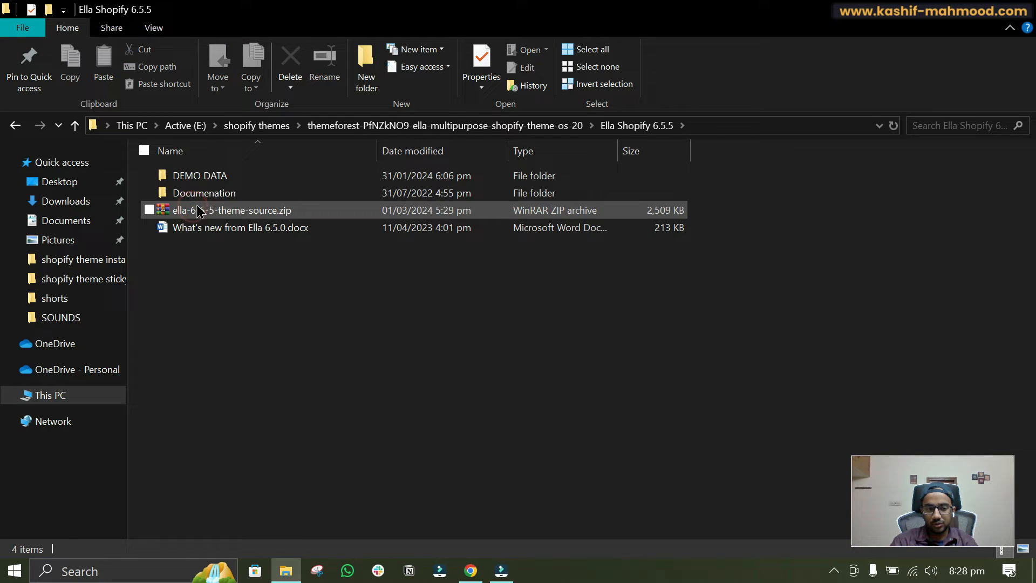
click(288, 258)
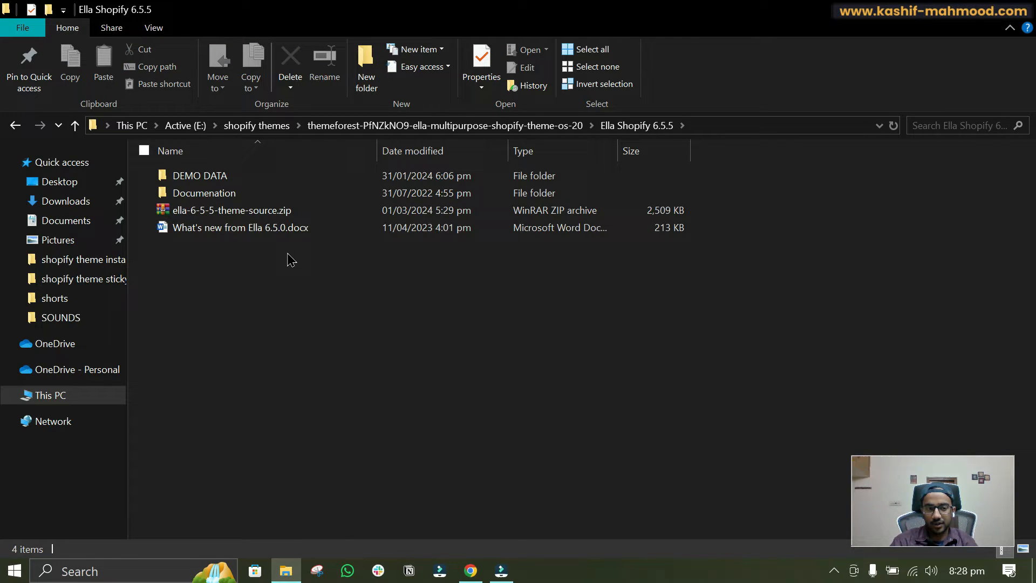
click(231, 210)
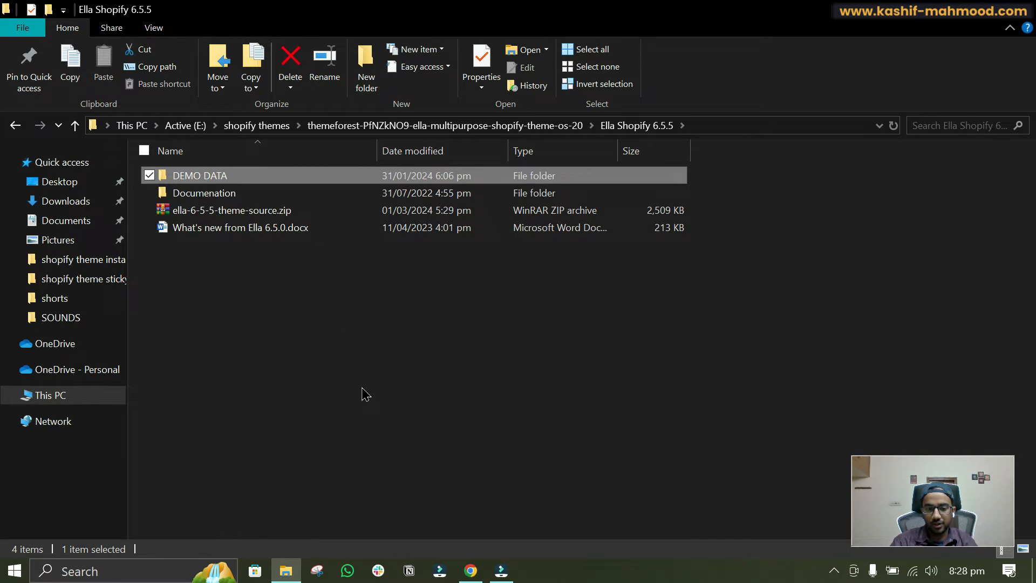
- Return to Chrome and the kashifmahmood store's Shopify admin home
click(470, 570)
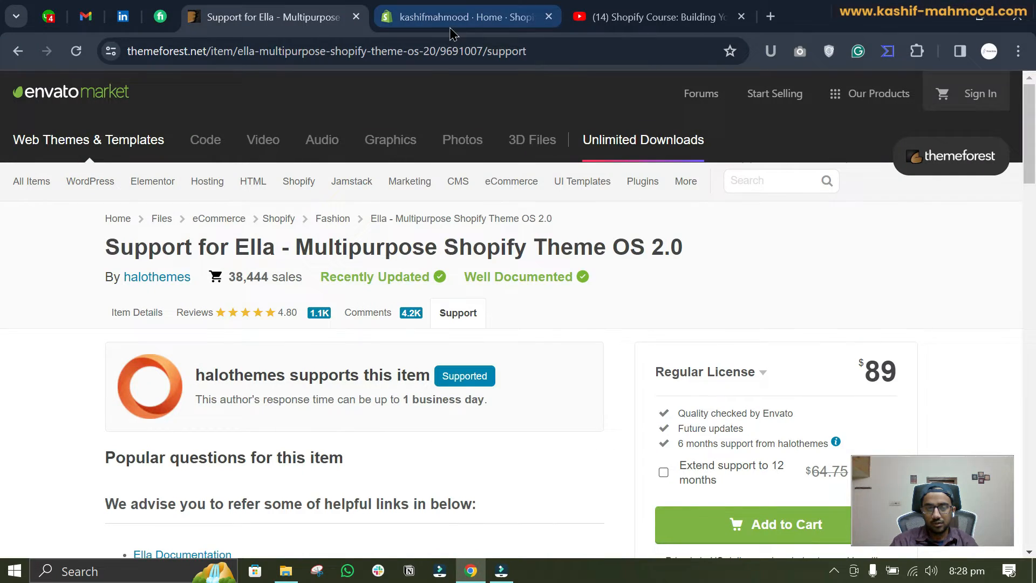
click(462, 17)
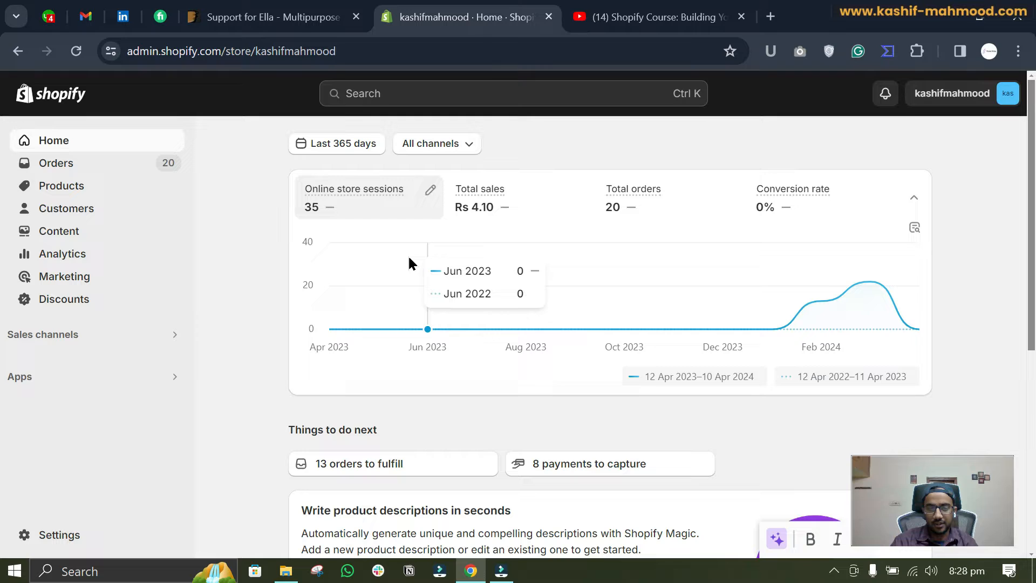
mouse_move(632, 189)
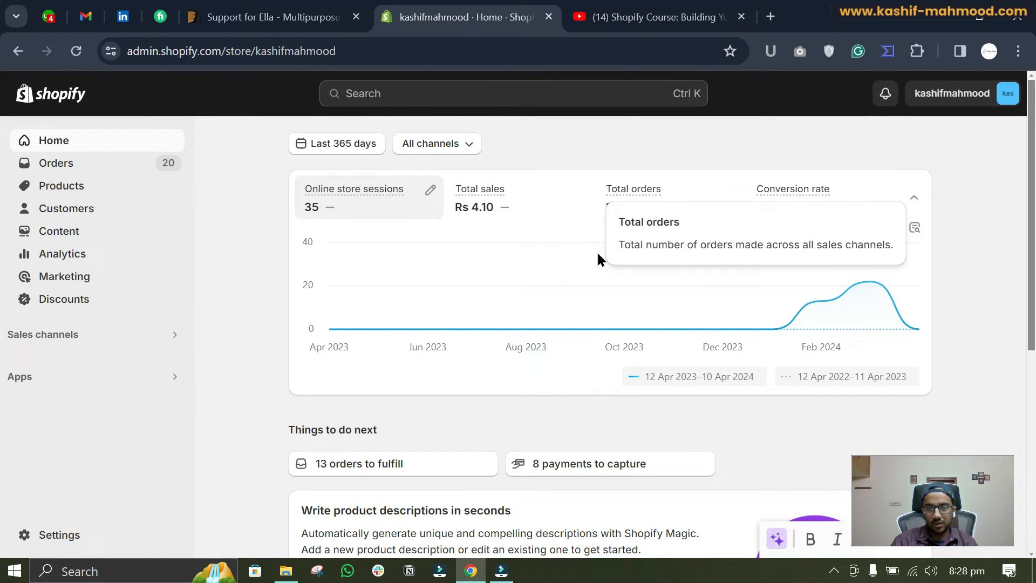
- Scroll through the eight lessons of the Shopify Course: Building Your First Online Store playlist
click(654, 17)
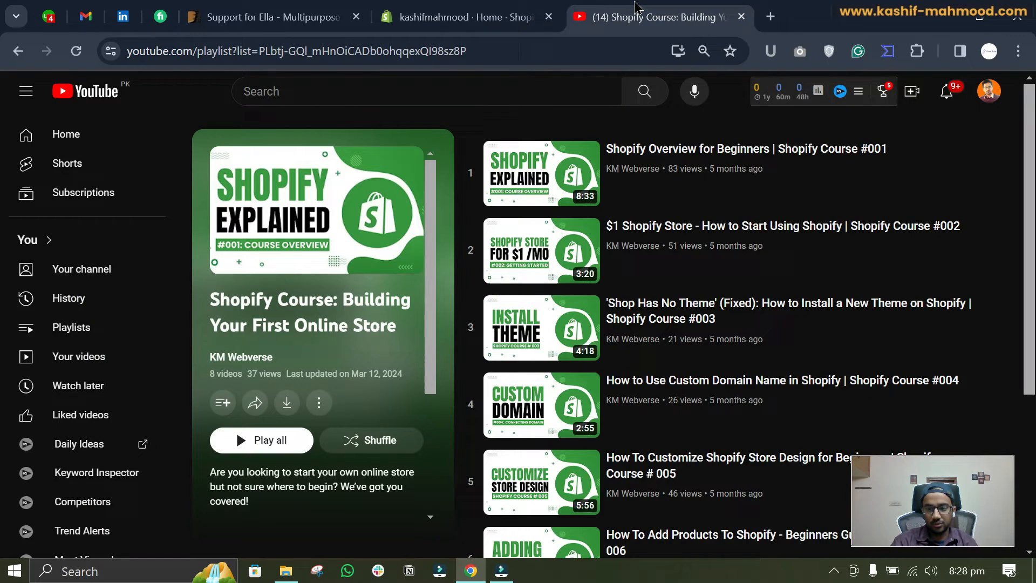
scroll(down, 3)
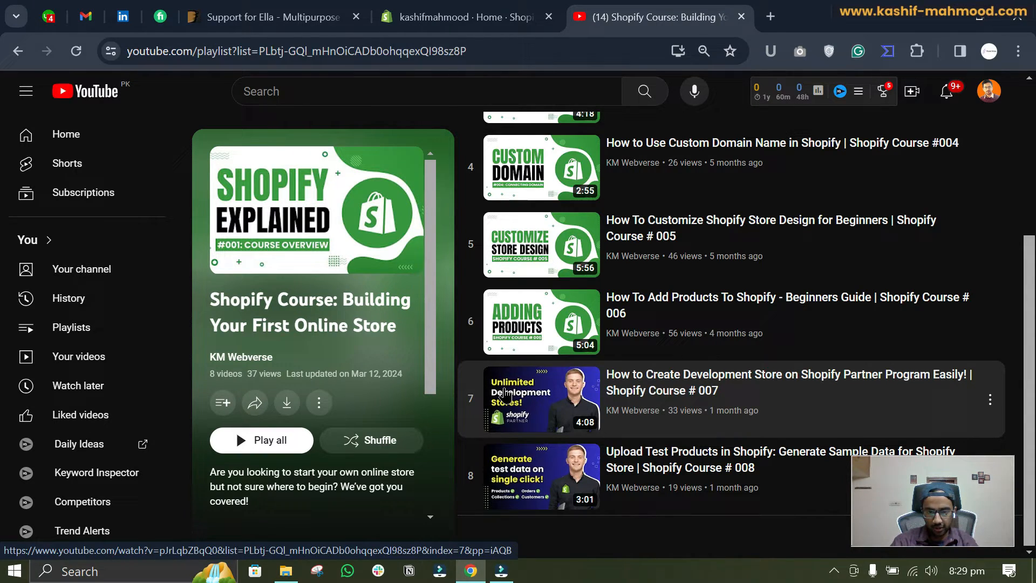
mouse_move(650, 401)
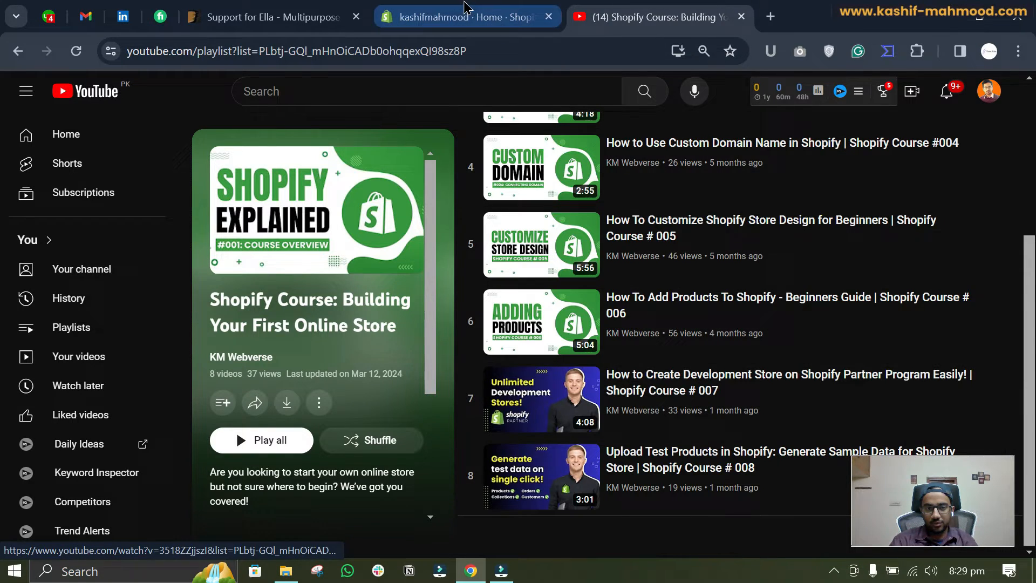
- Go to Online Store Themes and reach the Shopify Theme Store via Add theme
click(462, 17)
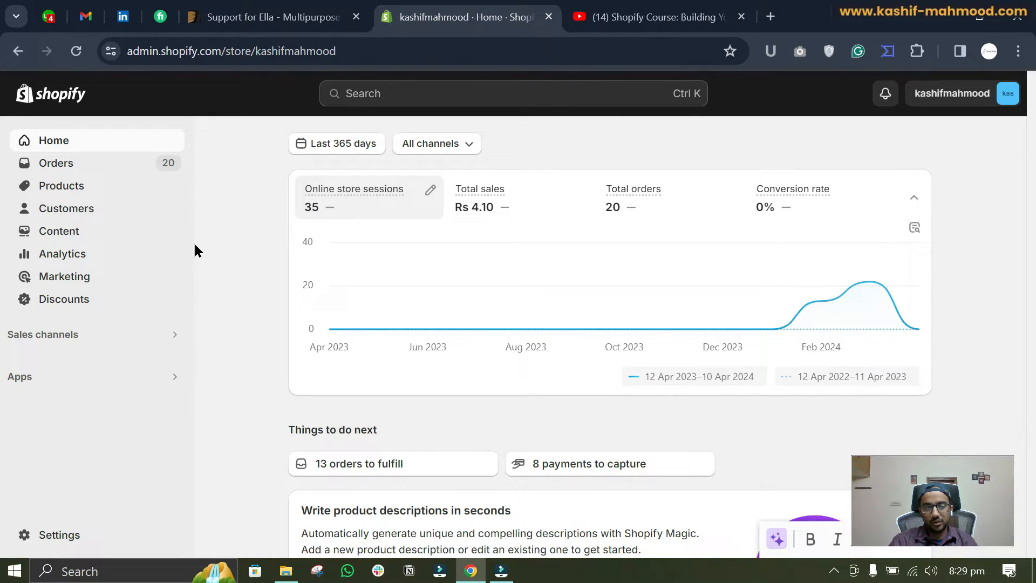
click(42, 335)
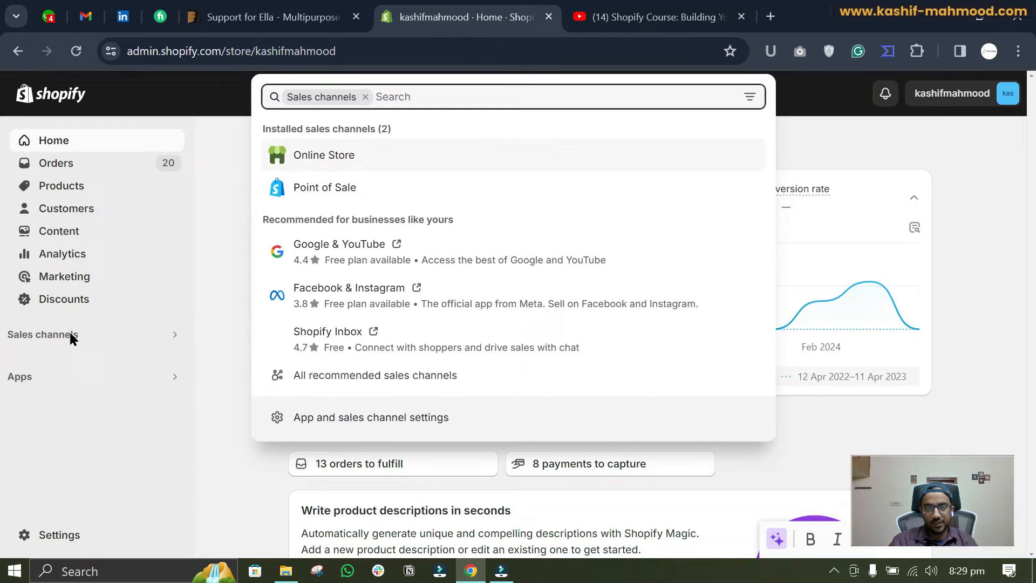
click(323, 154)
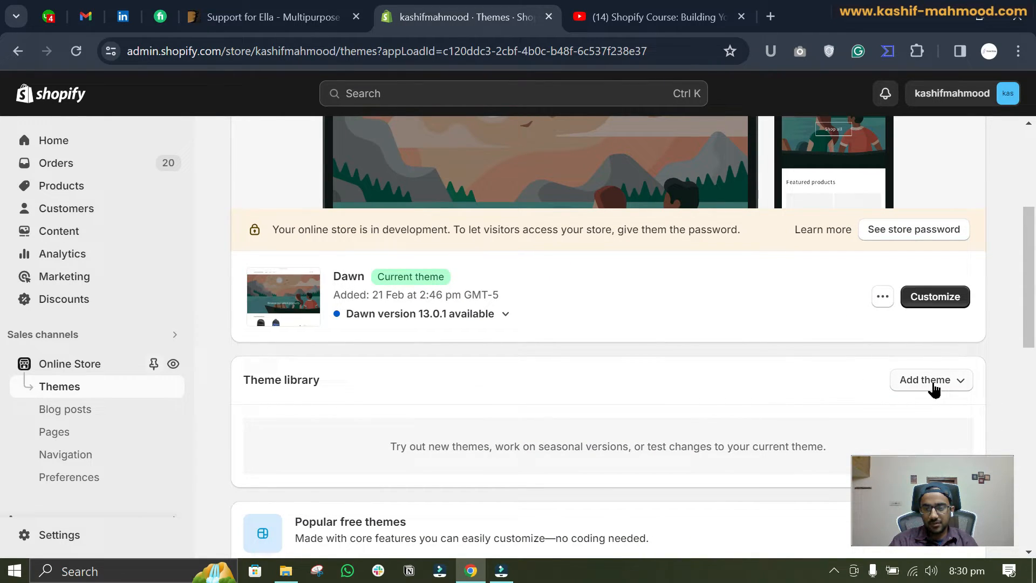
click(925, 379)
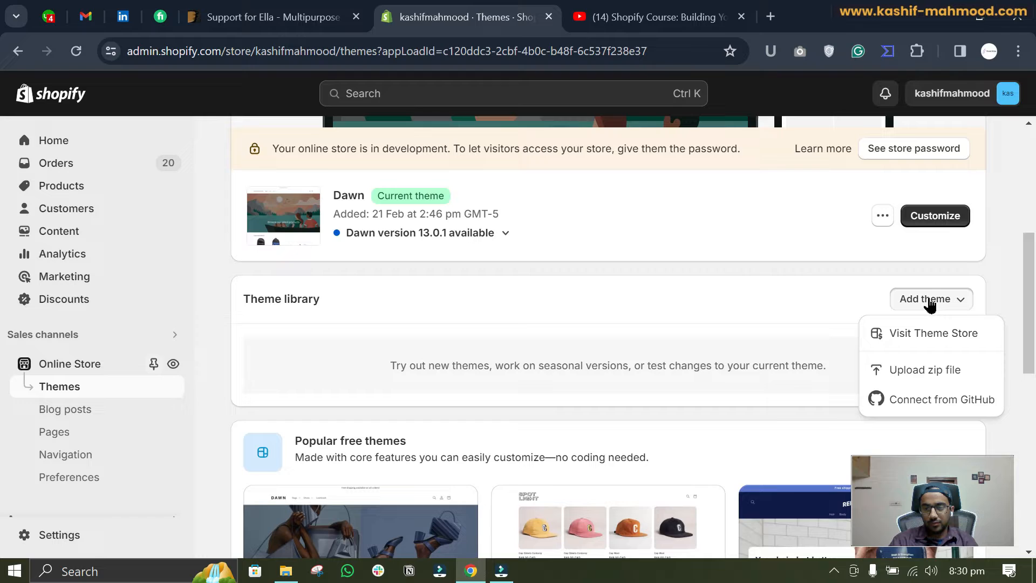
click(933, 333)
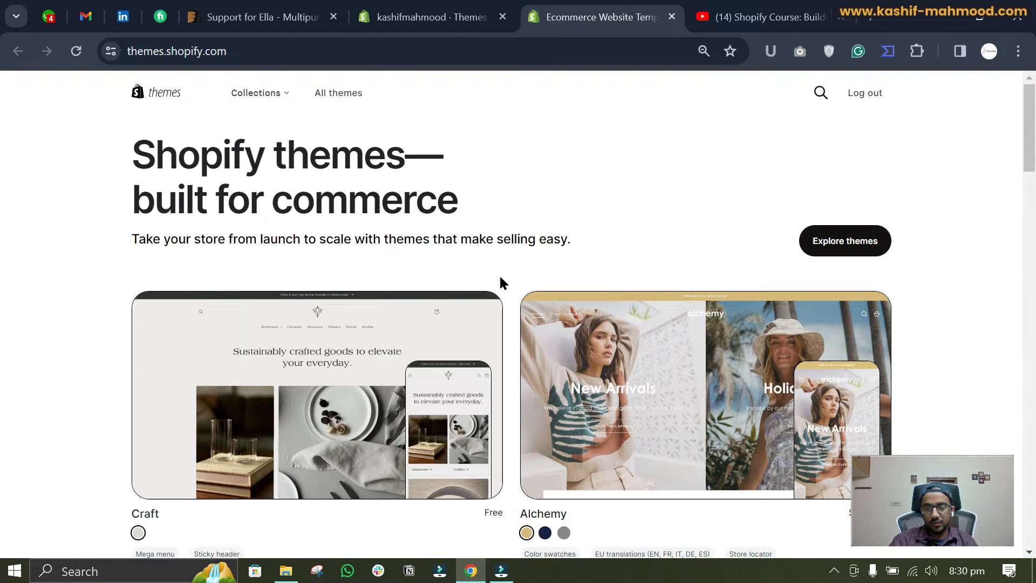
- Scroll through free and paid themes on themes.shopify.com, then return to the Ella listing
scroll(down, 3)
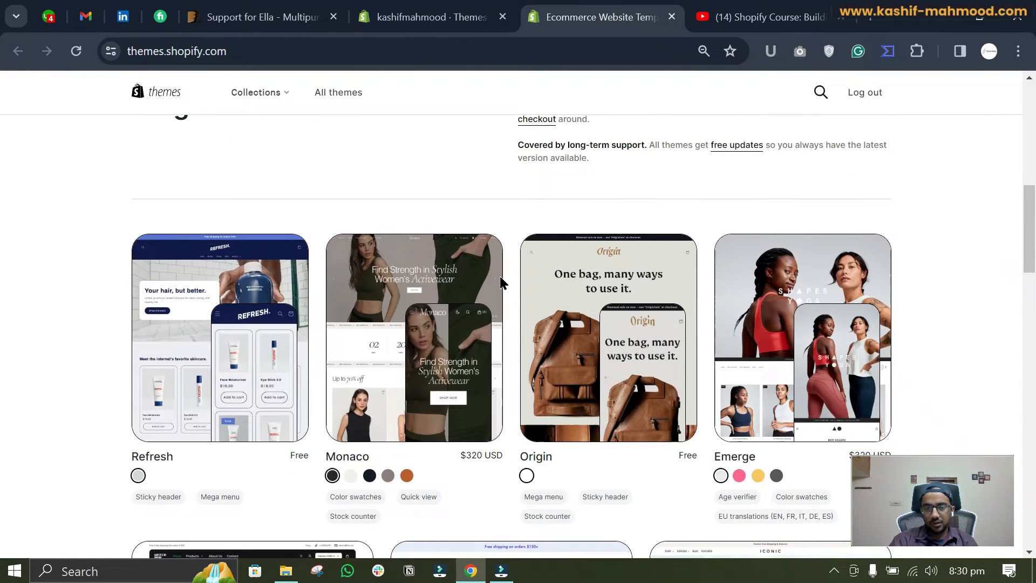
mouse_move(362, 453)
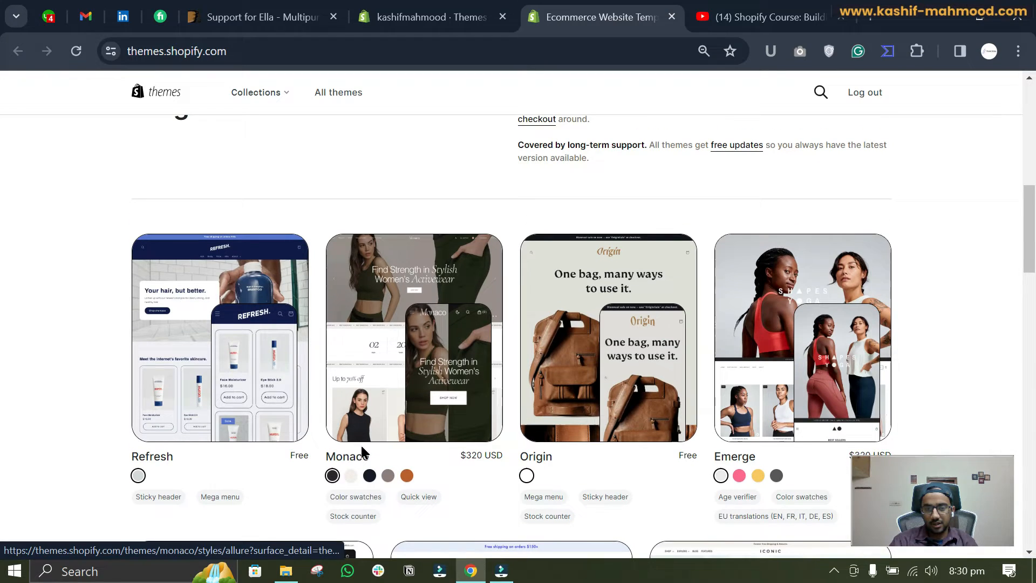
scroll(down, 3)
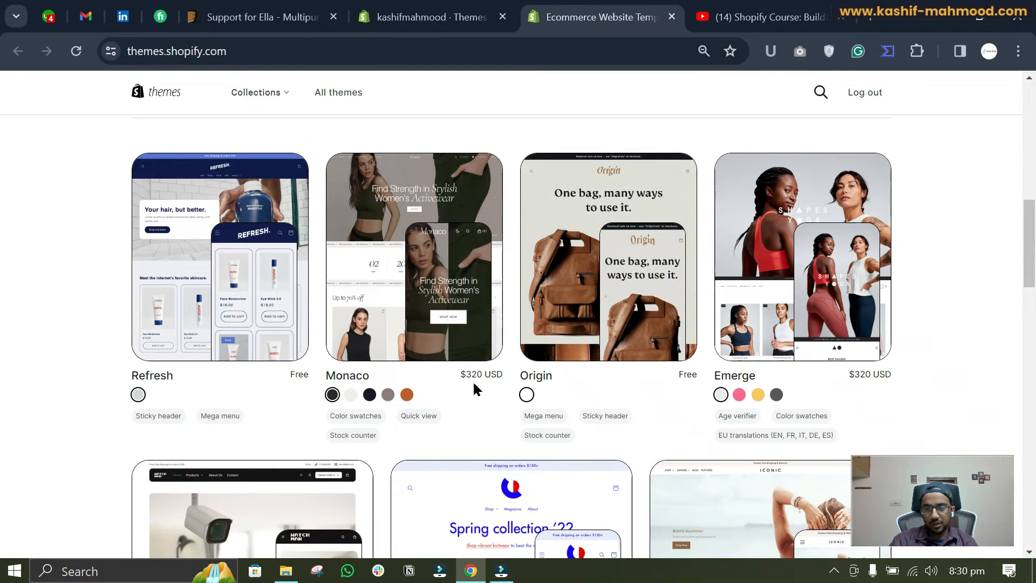
scroll(down, 3)
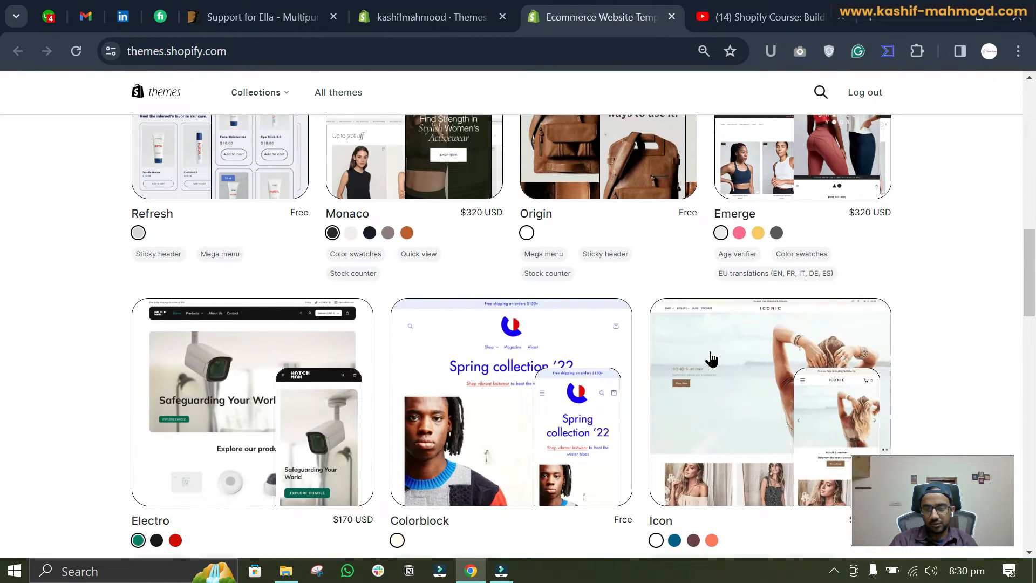
scroll(down, 3)
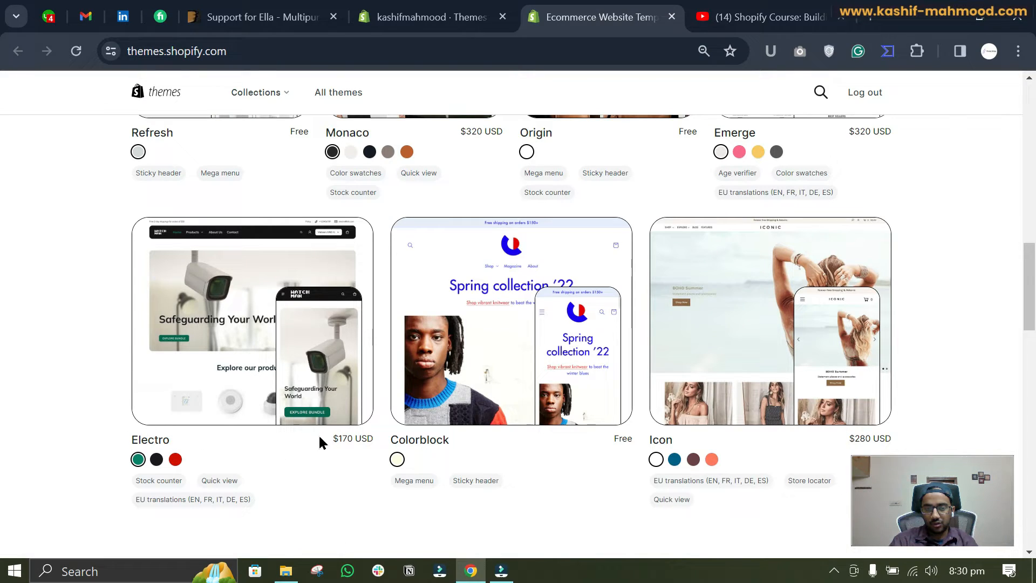
mouse_move(96, 383)
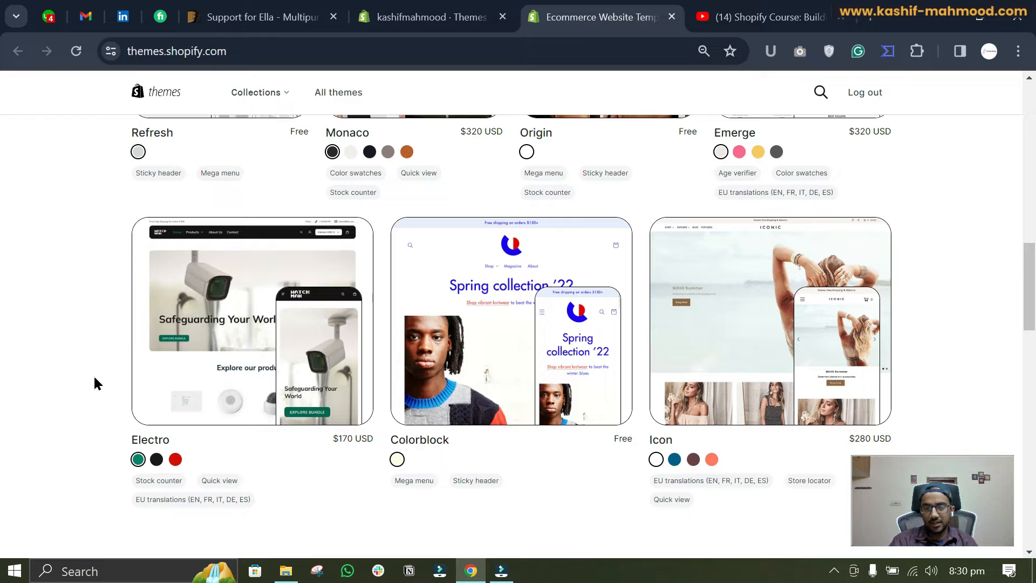
click(262, 16)
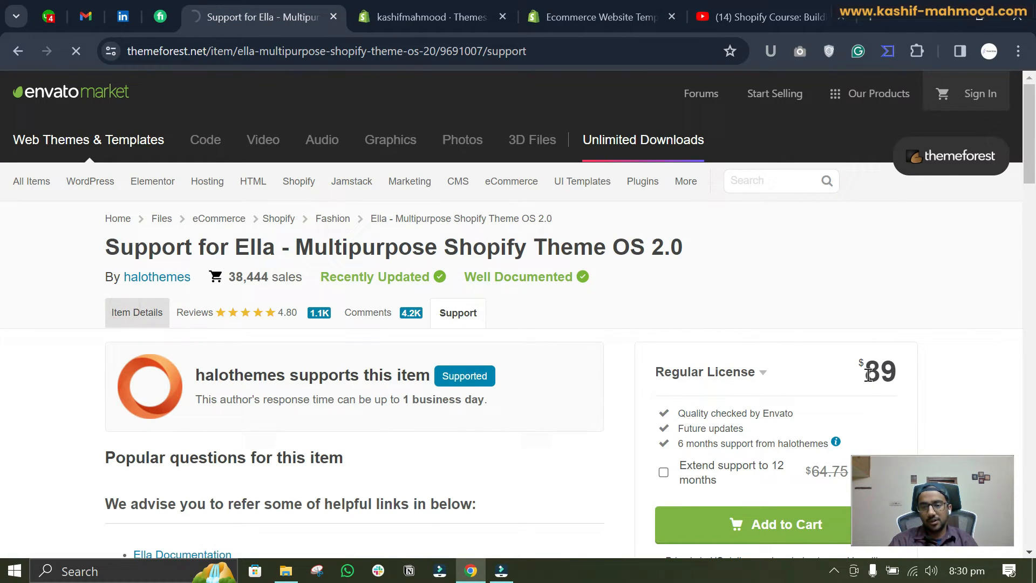
- Show Ella's Item Details and highlight its $89 Regular License price
click(141, 312)
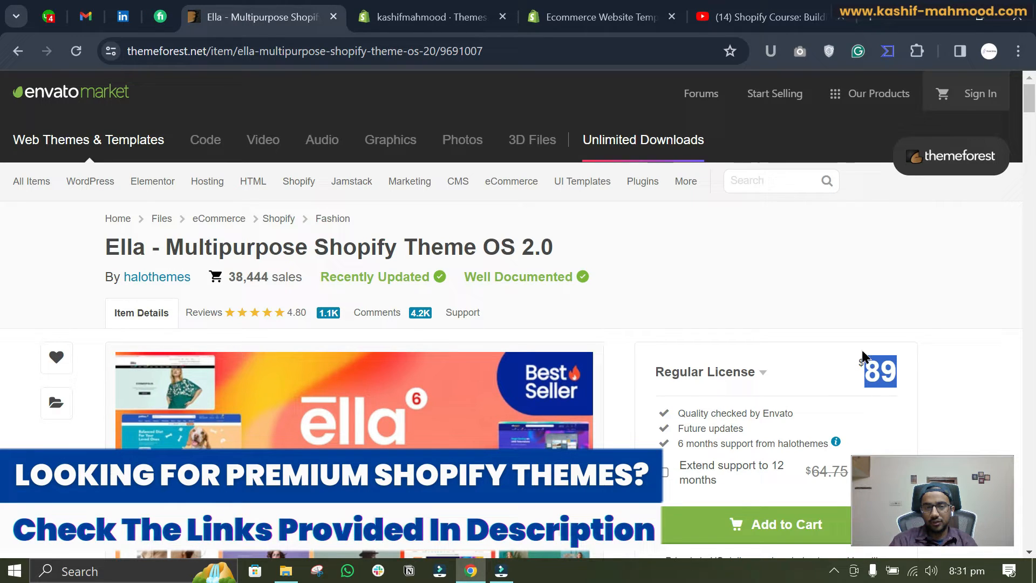
click(582, 182)
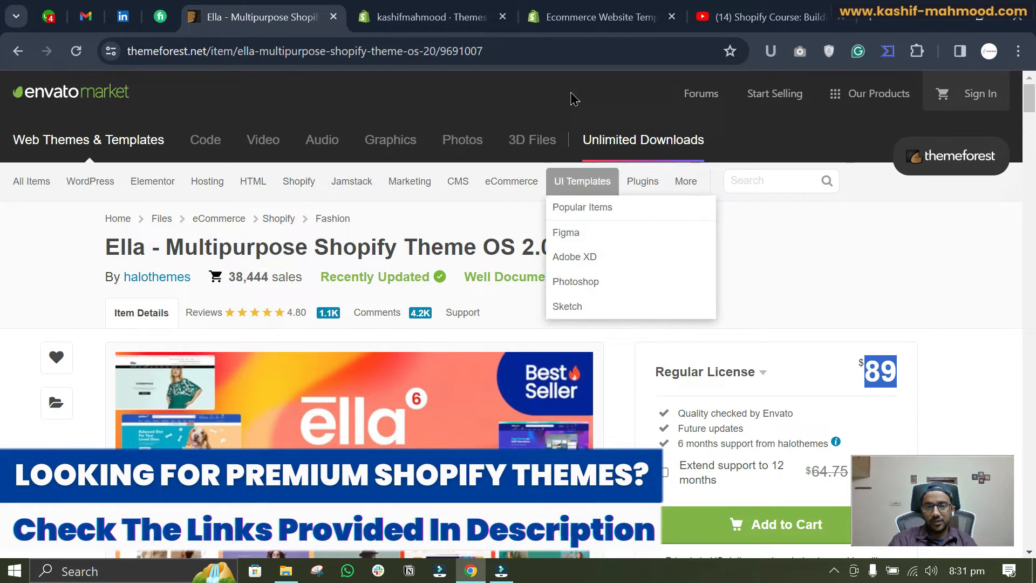
click(595, 17)
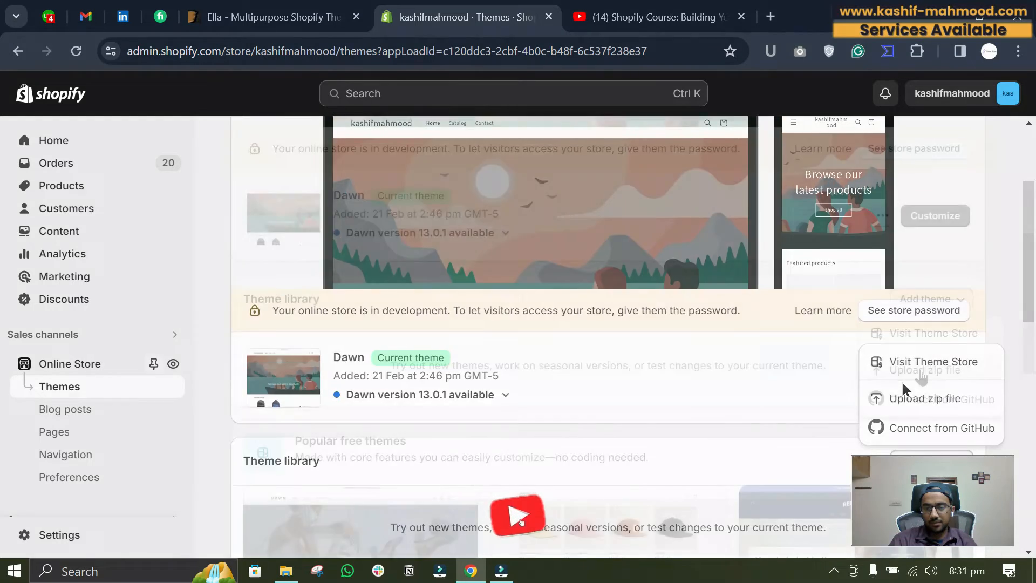
- Upload the ella-6-5-5-theme-source zip via Add theme > Upload zip file
click(924, 398)
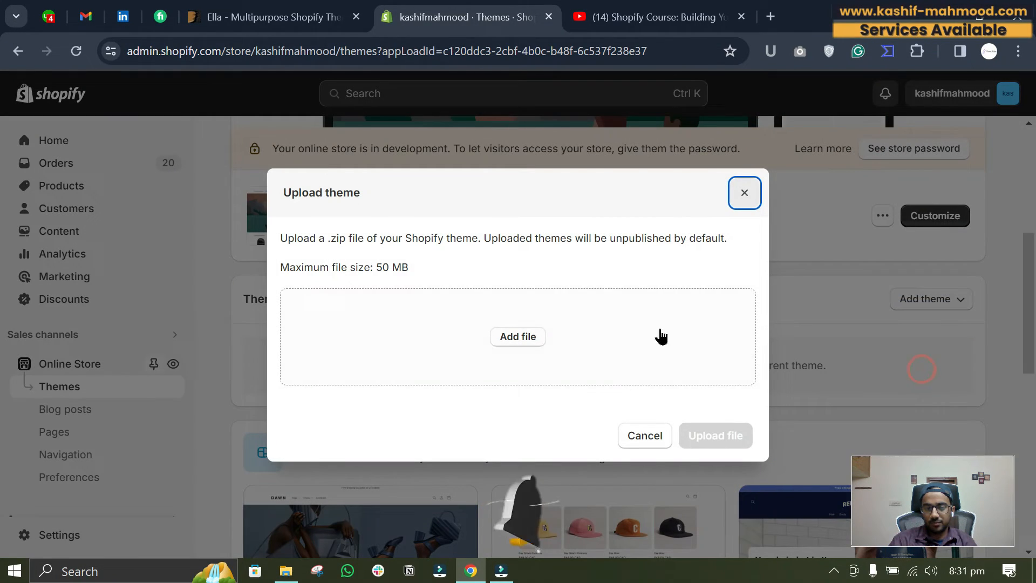
click(518, 336)
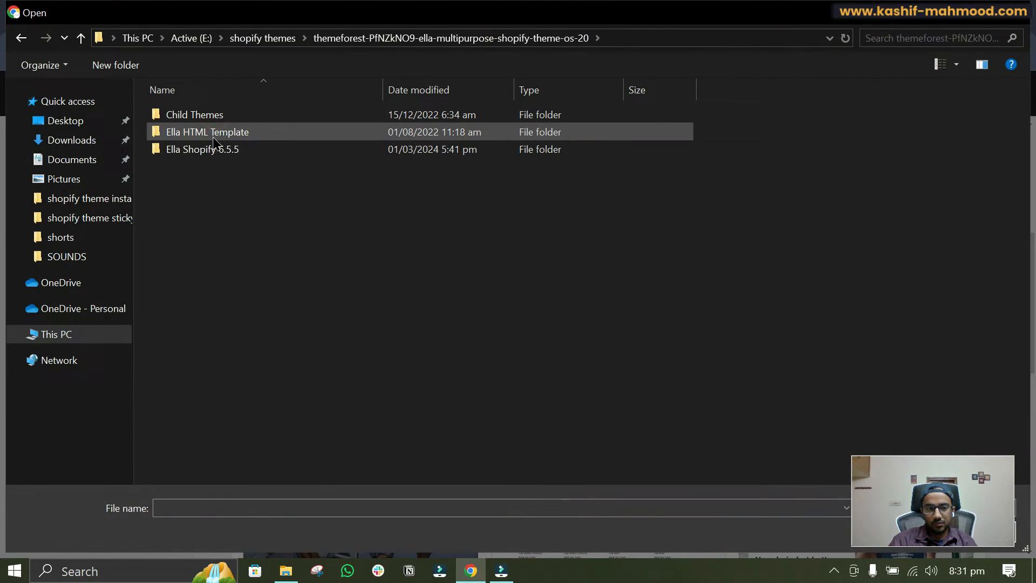
double_click(202, 149)
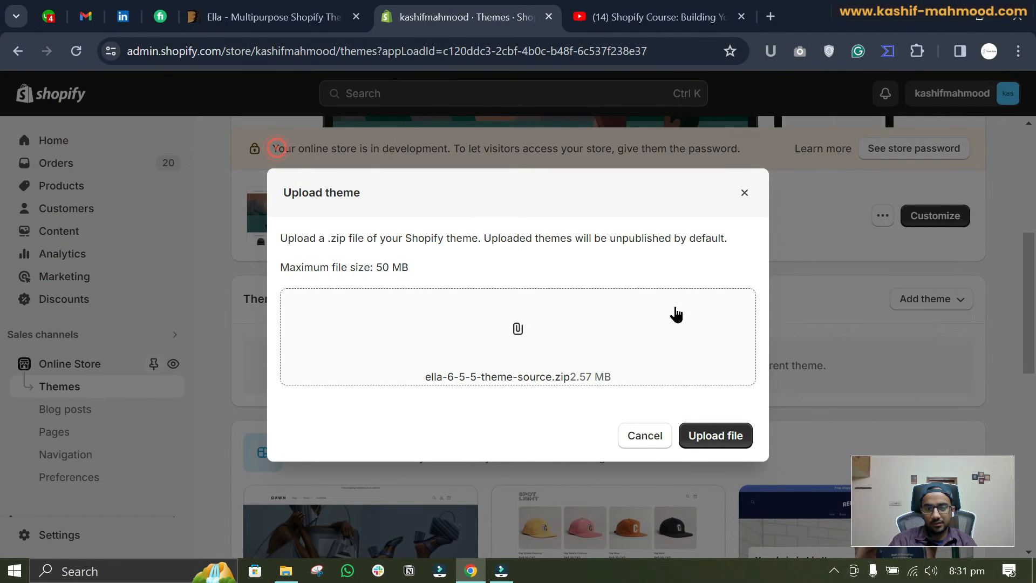
click(714, 436)
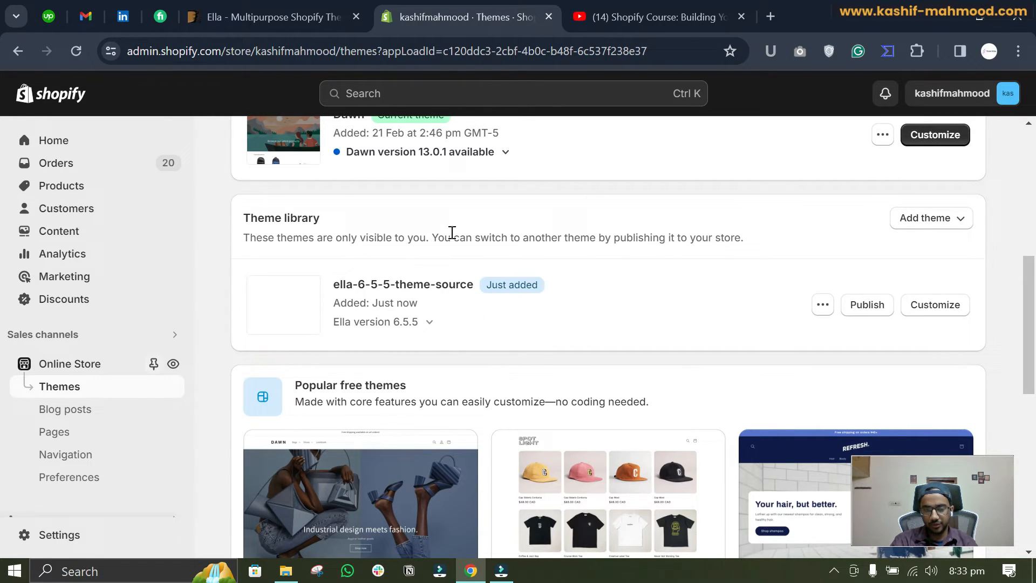
- Preview the Ella storefront, scrolling through its New Arrivals and Trending Now sections
double_click(402, 284)
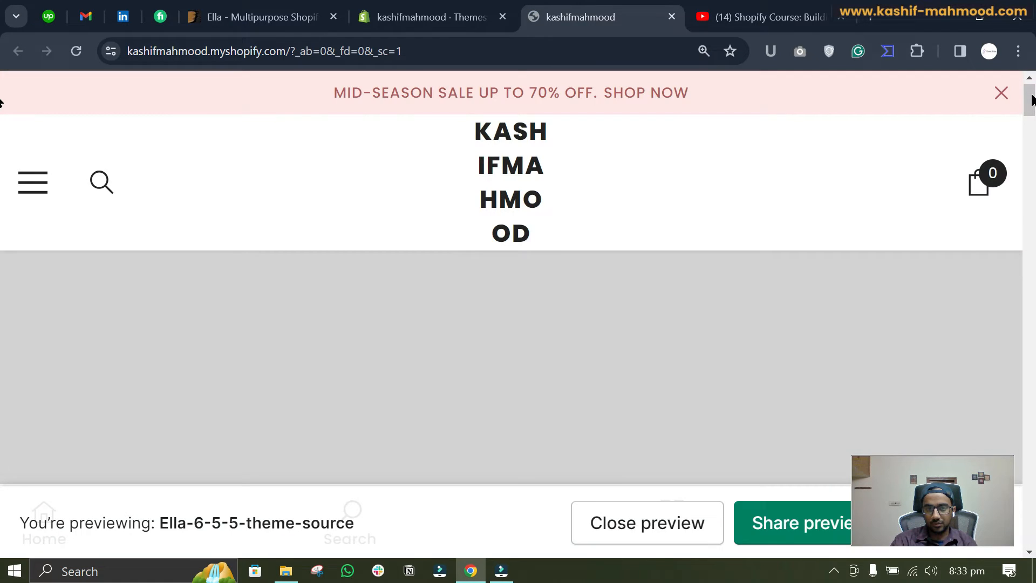
scroll(down, 3)
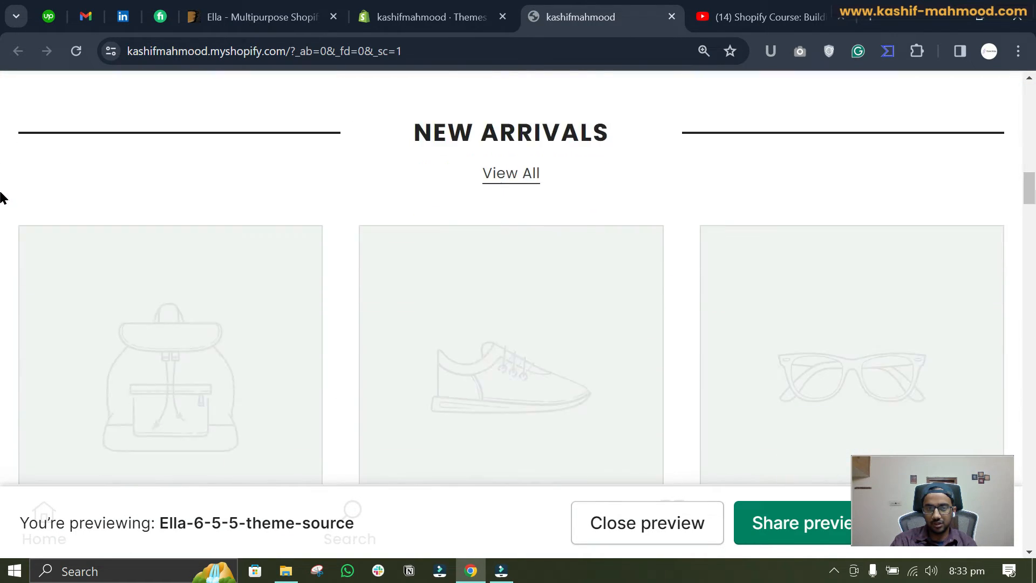
scroll(down, 3)
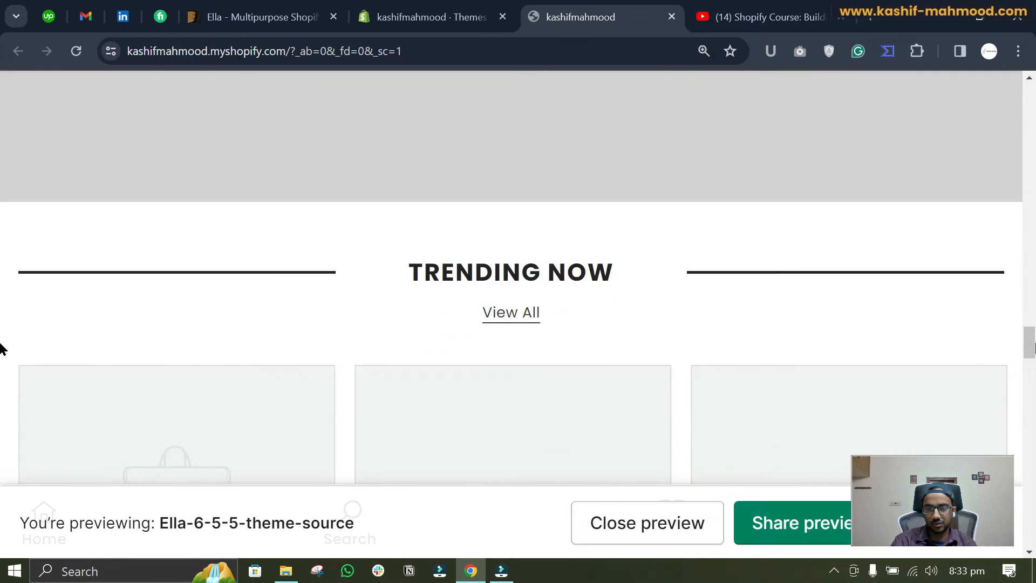
scroll(up, 3)
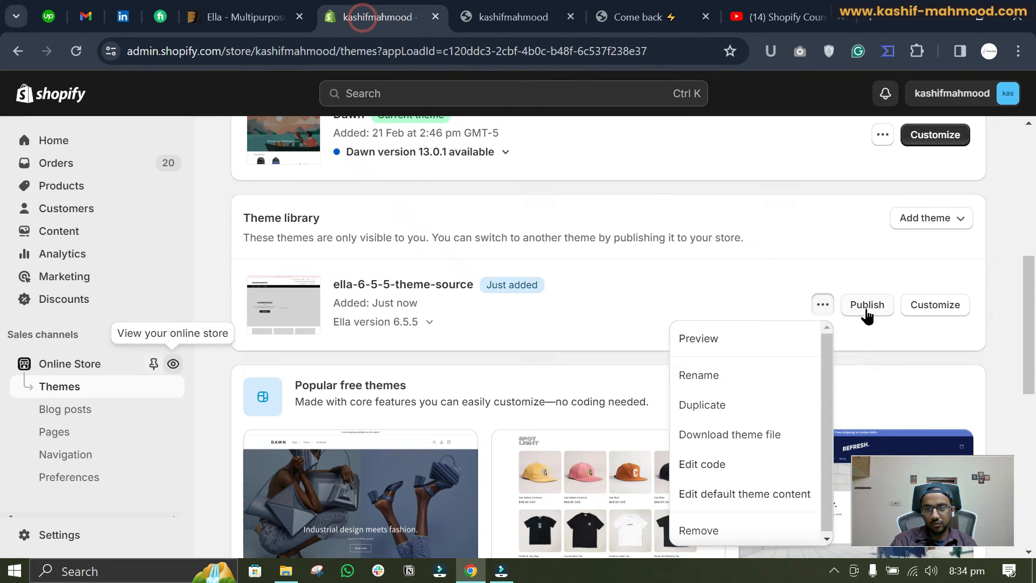
- Publish Ella 6.5.5, confirming it replaces Dawn as the current theme
click(866, 304)
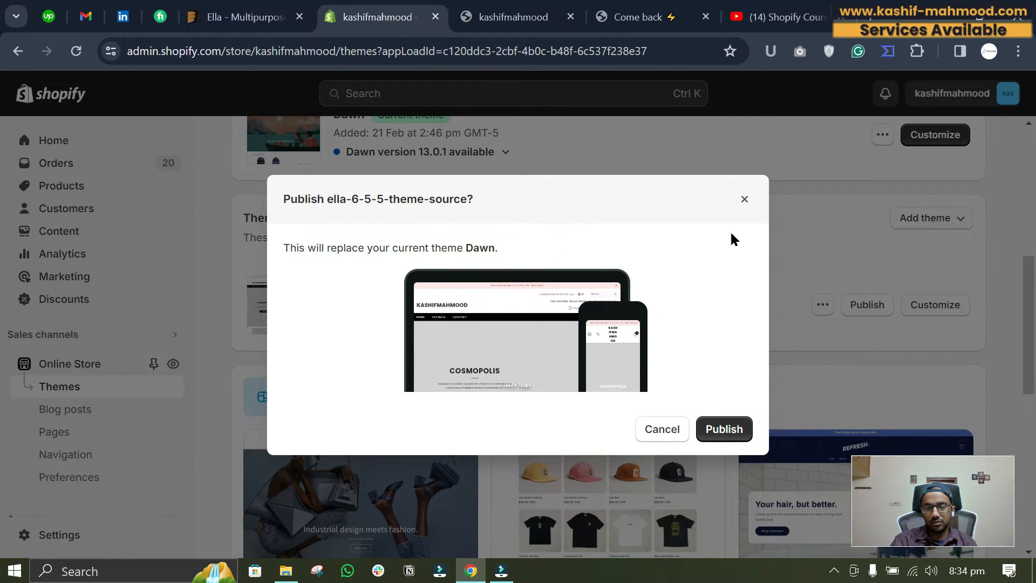
mouse_move(694, 370)
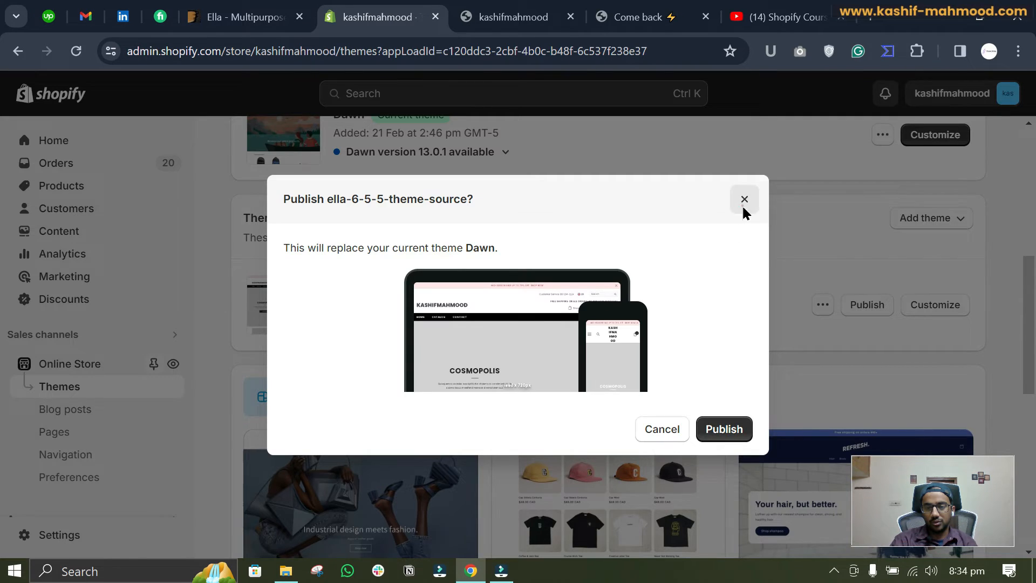
click(742, 199)
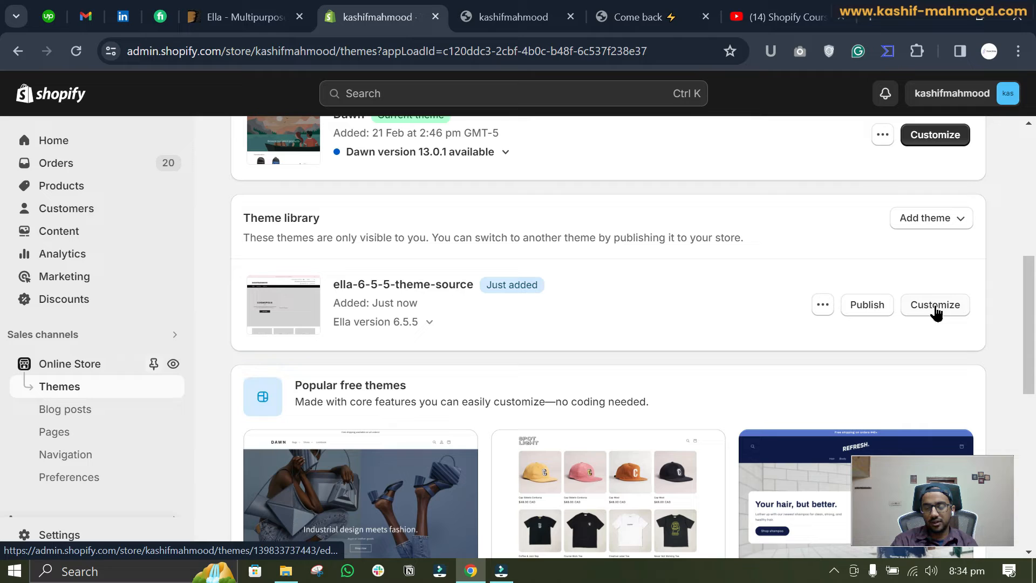
mouse_move(865, 311)
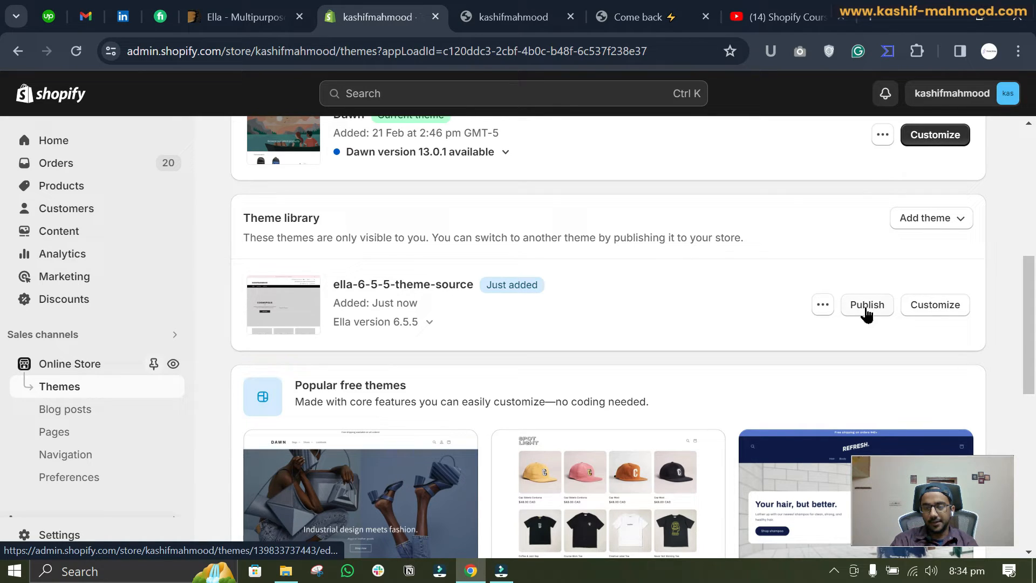
click(866, 304)
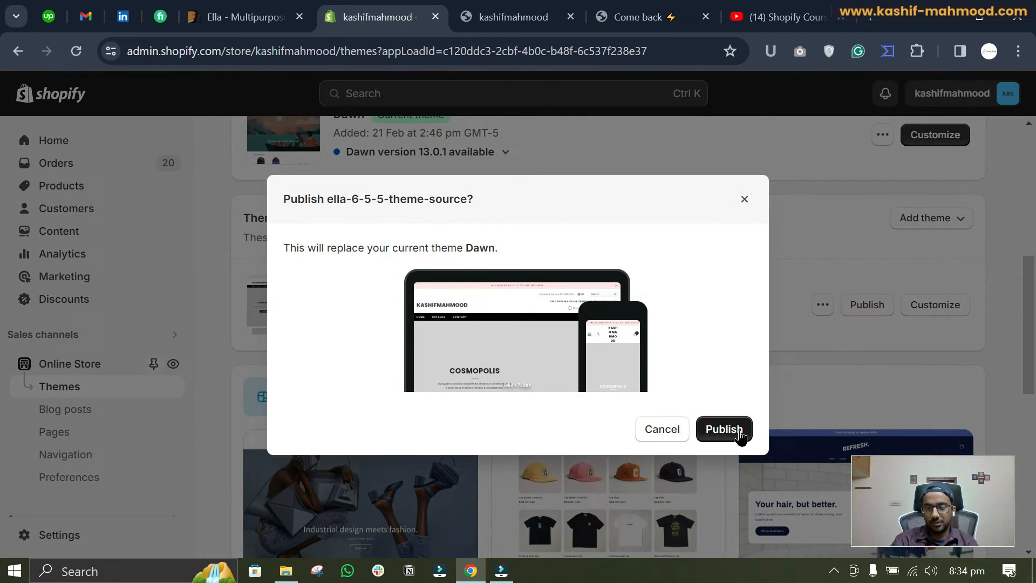
click(723, 429)
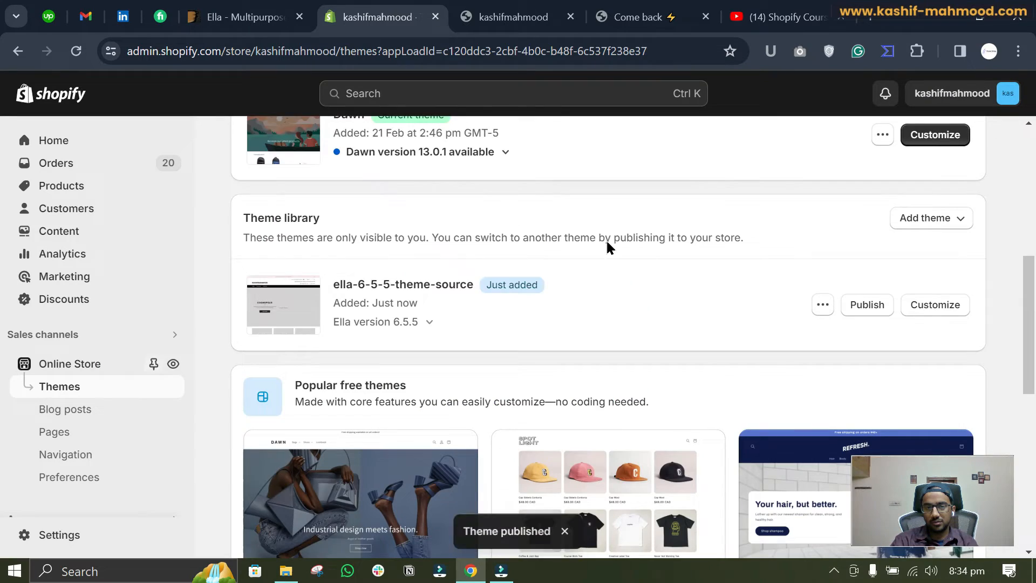
click(865, 304)
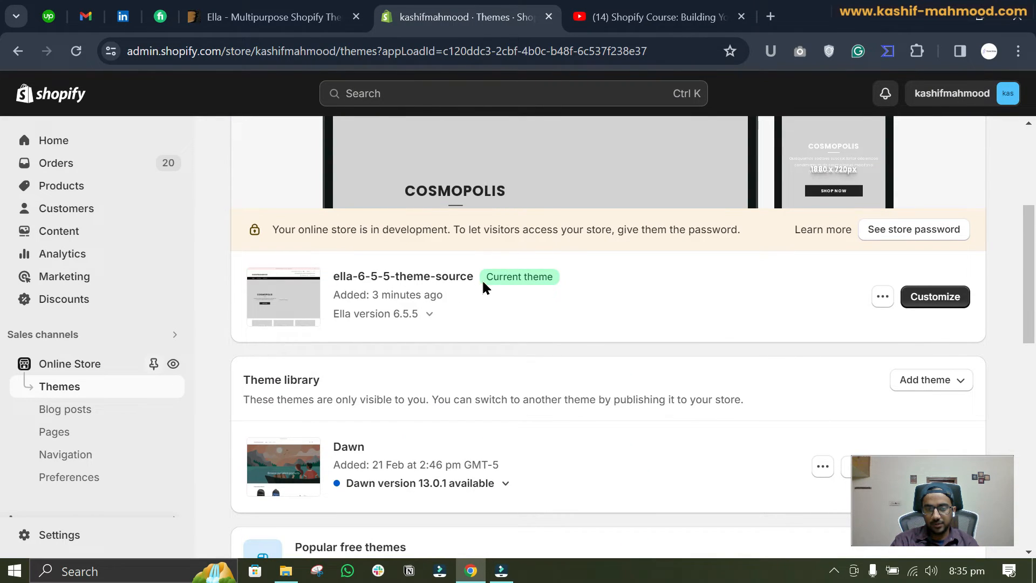
double_click(538, 277)
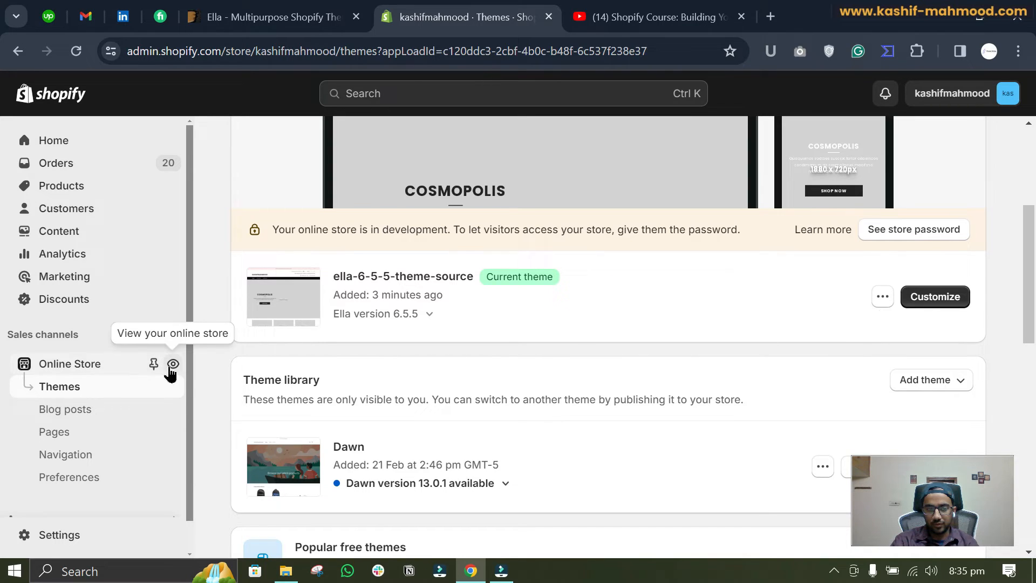
click(172, 363)
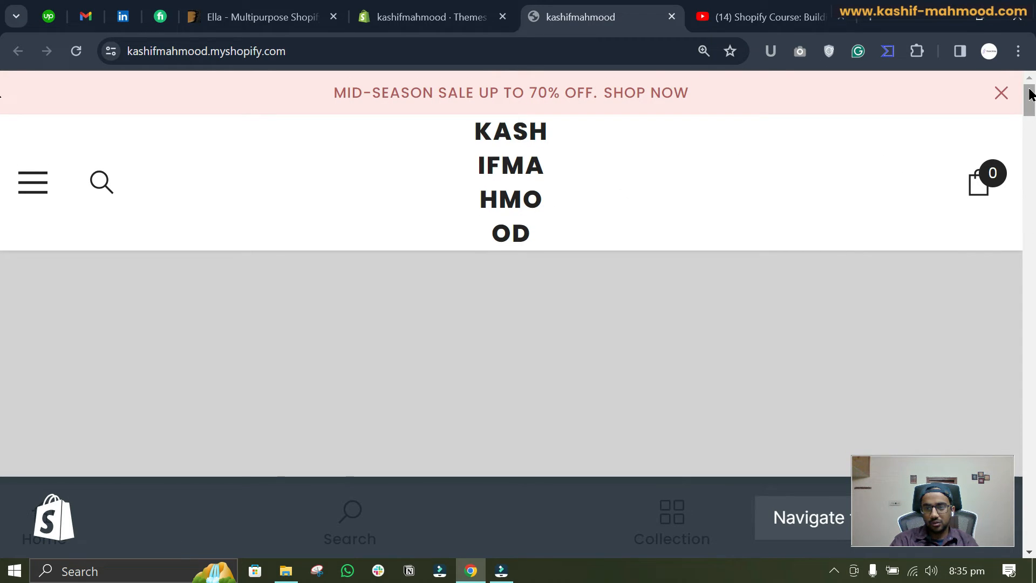
scroll(down, 3)
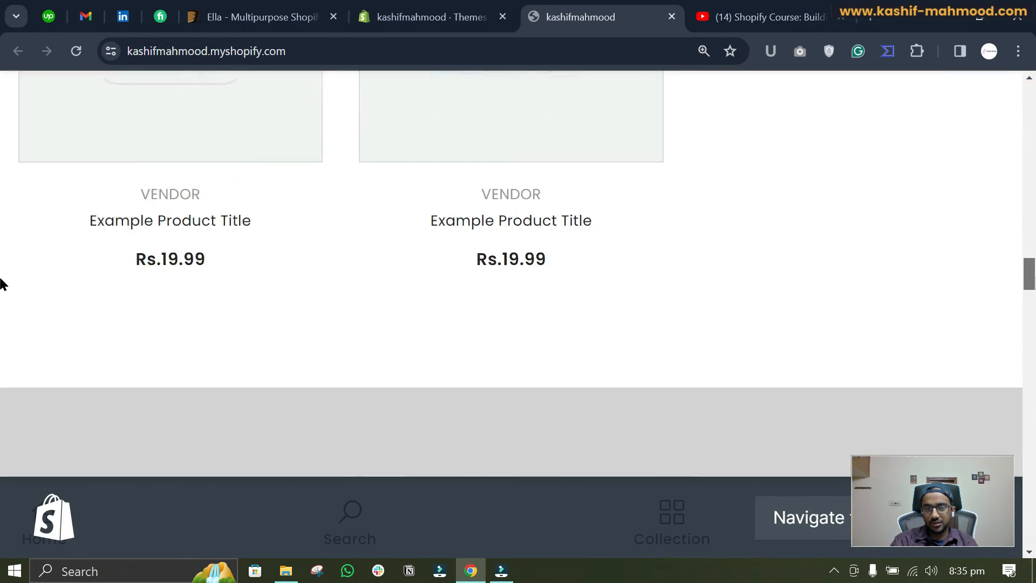
scroll(down, 3)
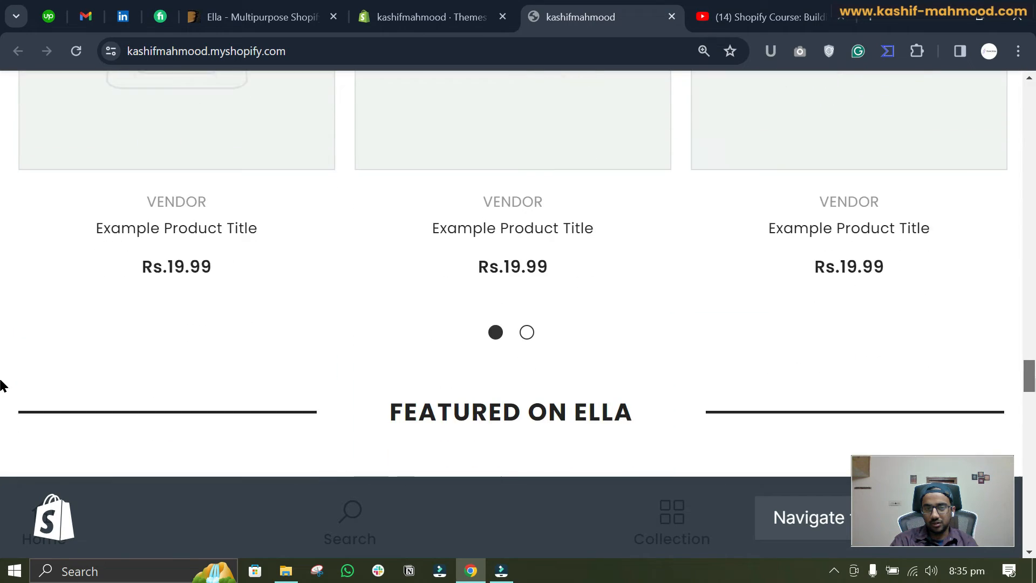
scroll(down, 3)
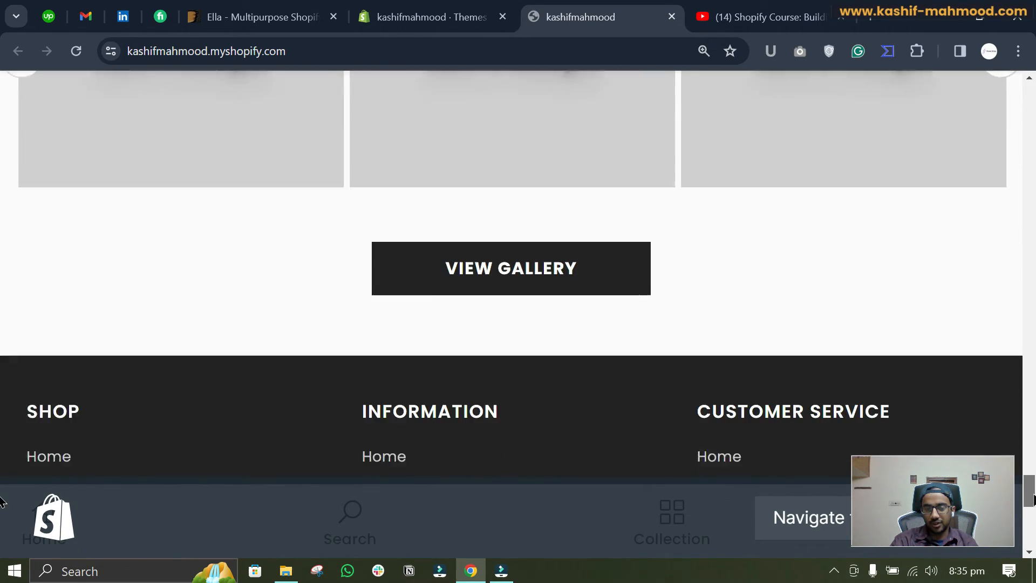
scroll(up, 3)
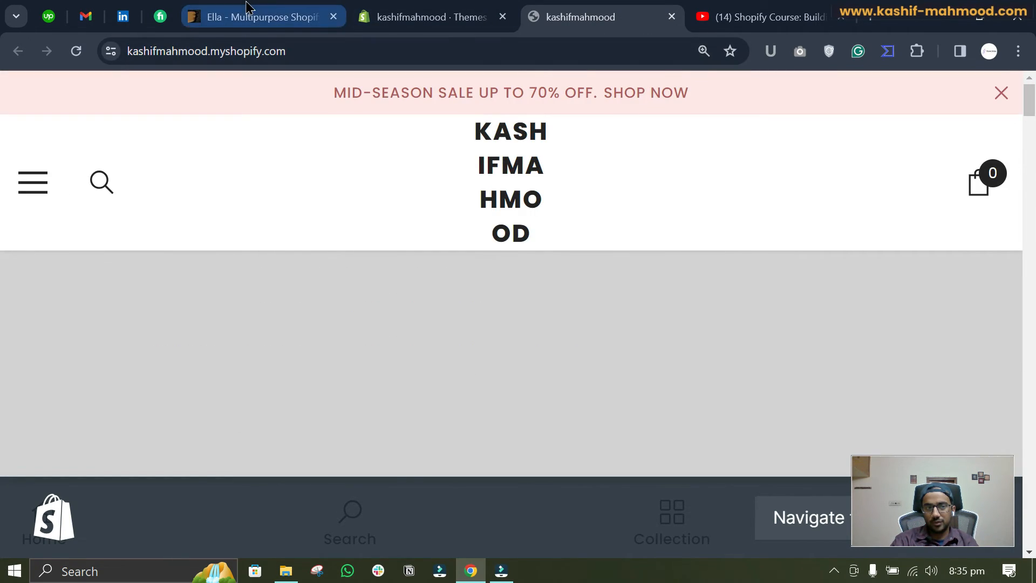
- Open the Ella live preview and search 'beauty' to reach the Health & Beauty homepage demos
click(258, 17)
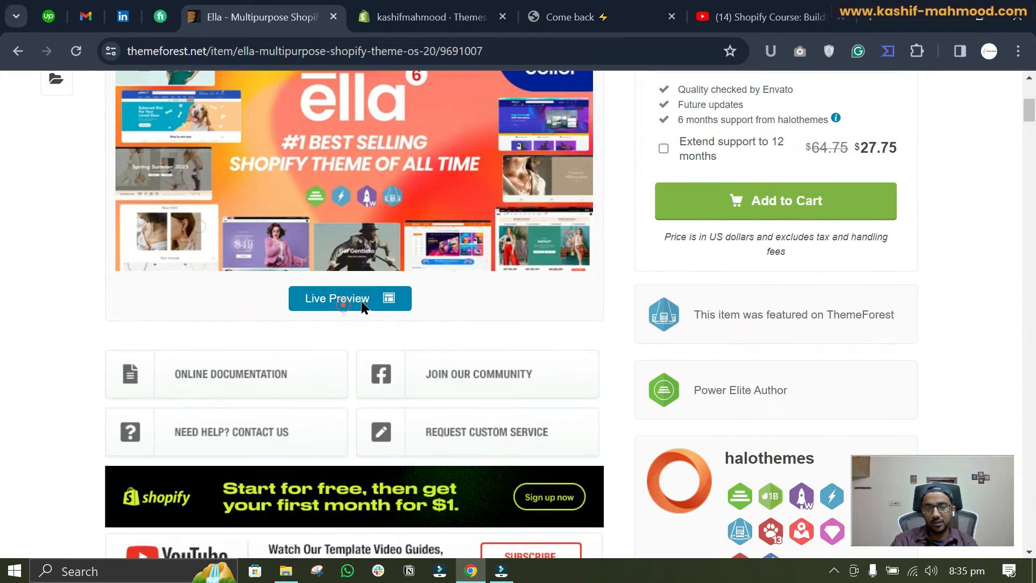
click(350, 297)
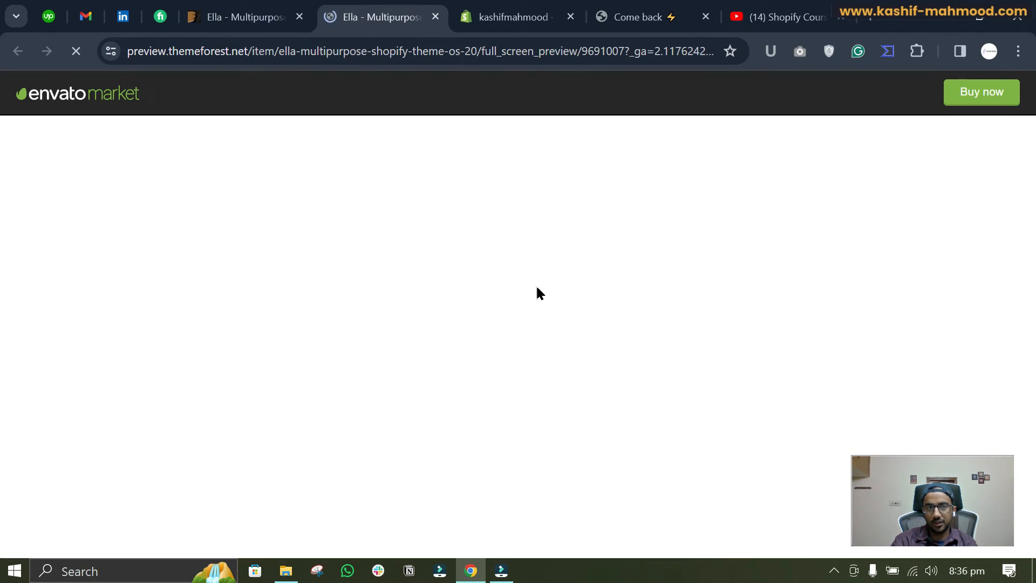
mouse_move(868, 148)
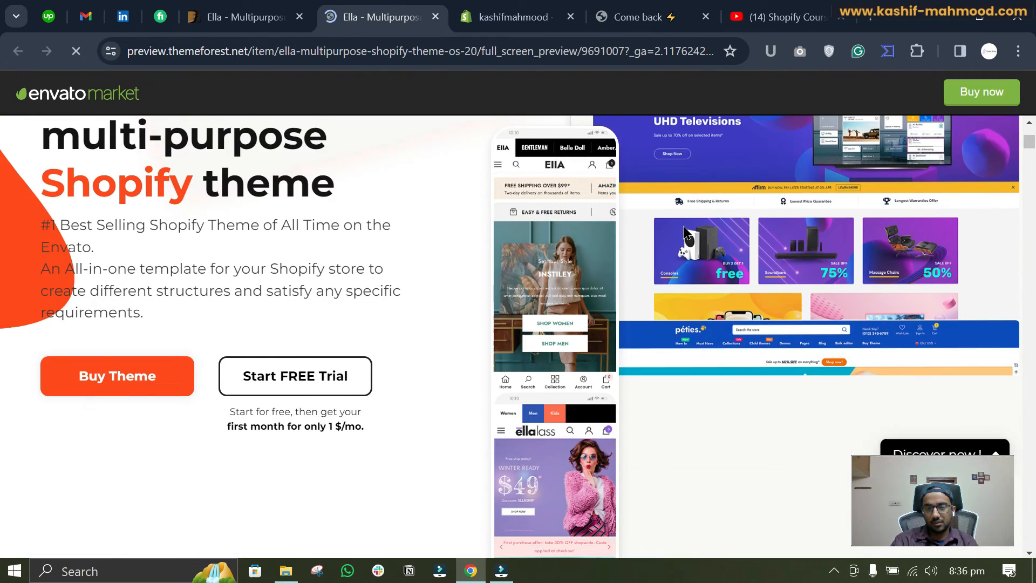
scroll(down, 3)
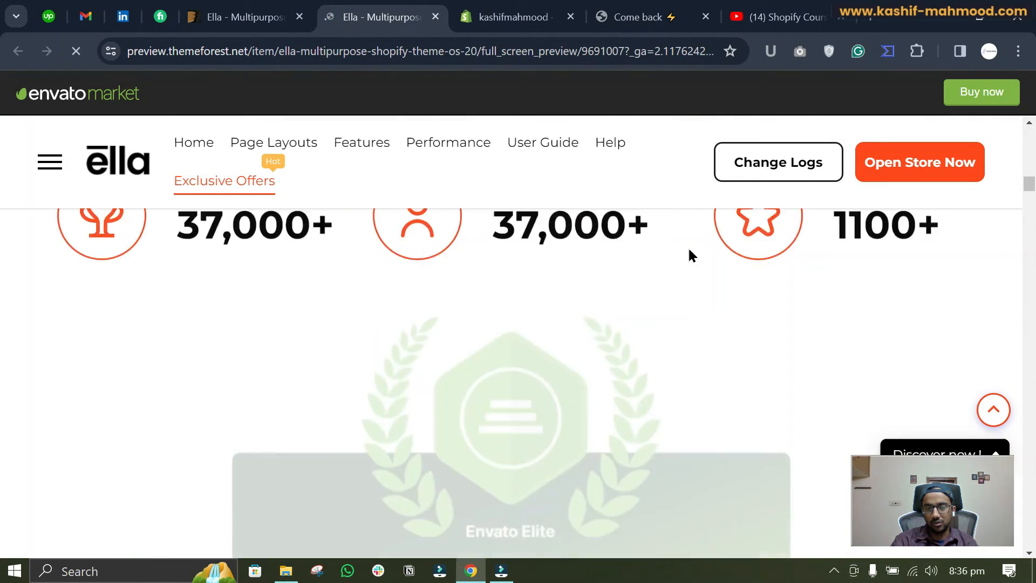
scroll(down, 3)
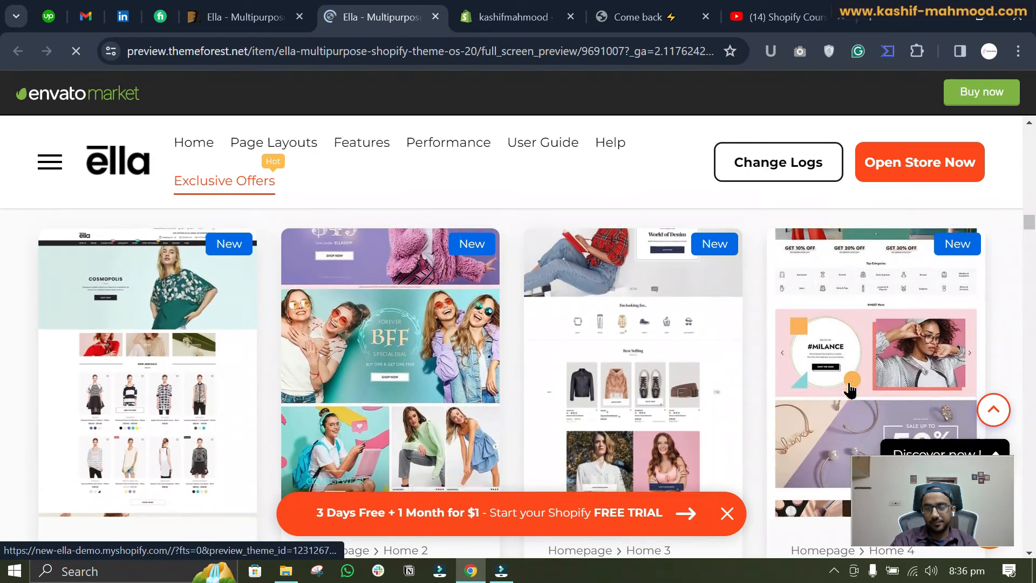
scroll(down, 3)
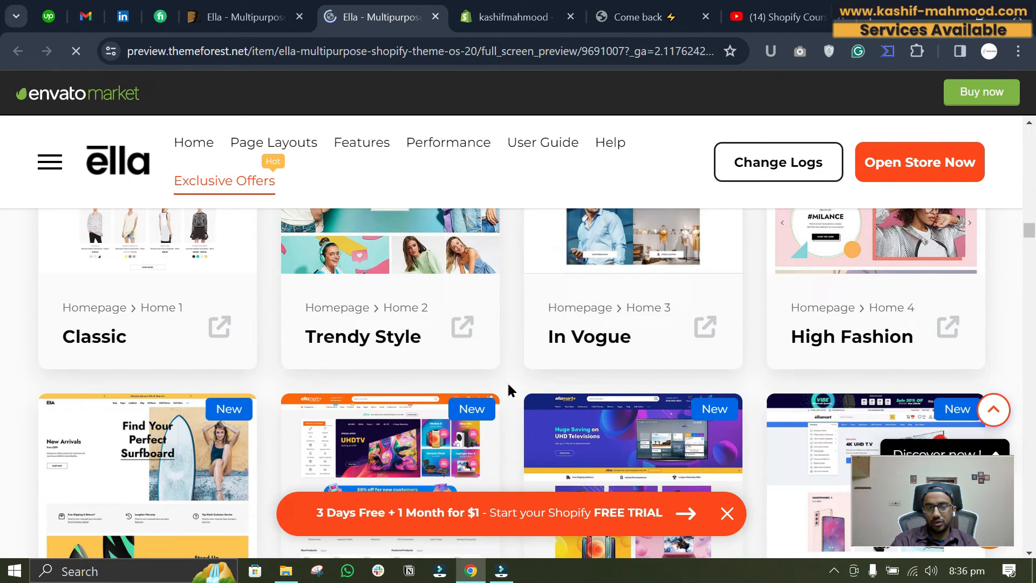
text(beauty)
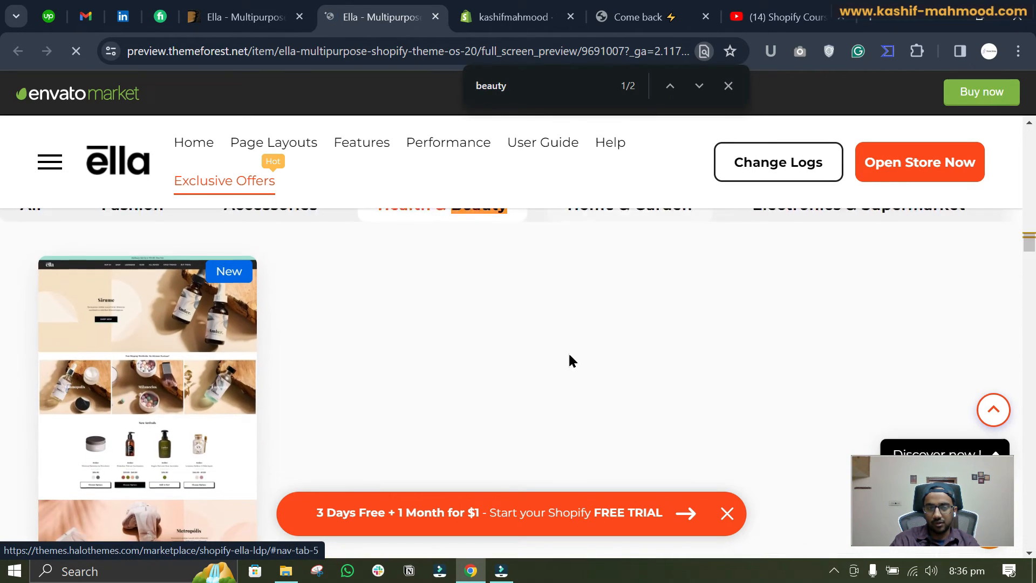
scroll(down, 3)
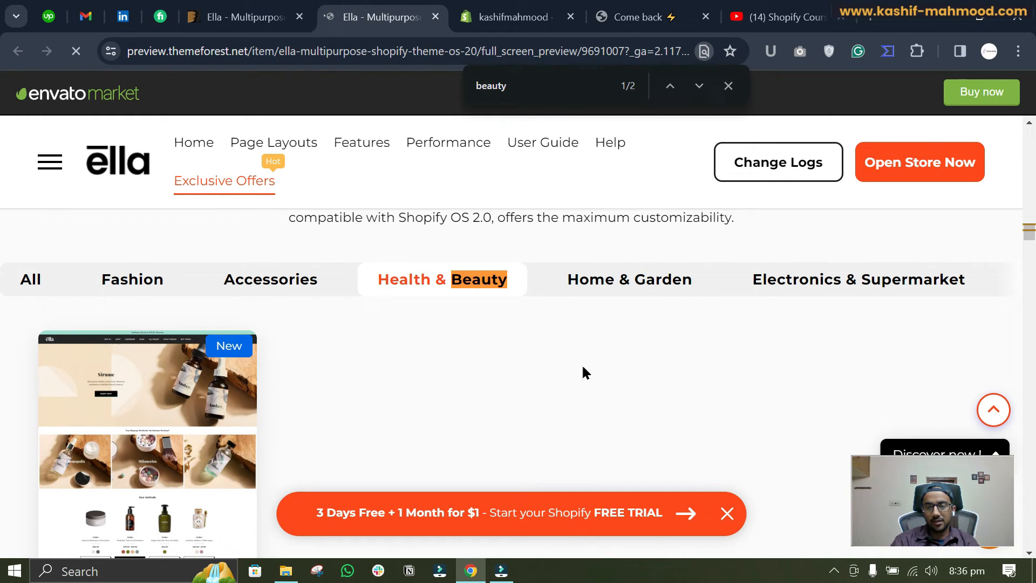
mouse_move(590, 353)
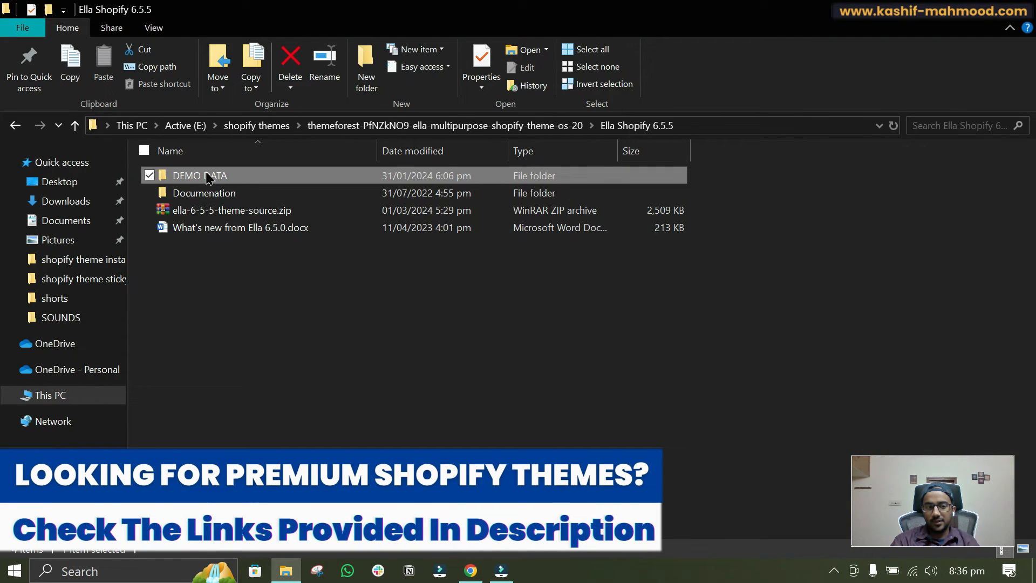
- Browse the DEMO DATA folder, then return to the Ella Shopify 6.5.5 folder
double_click(200, 175)
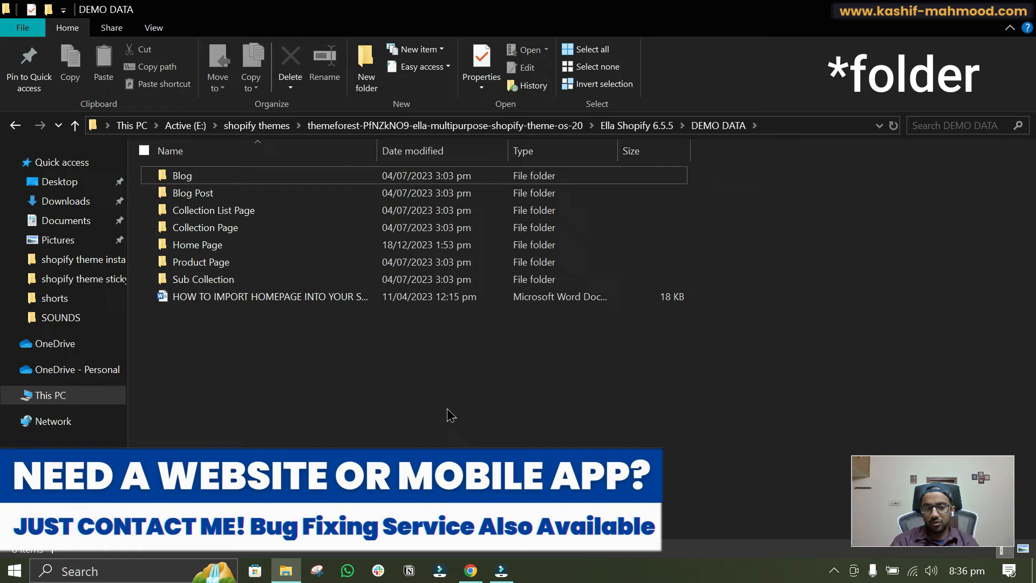
mouse_move(410, 378)
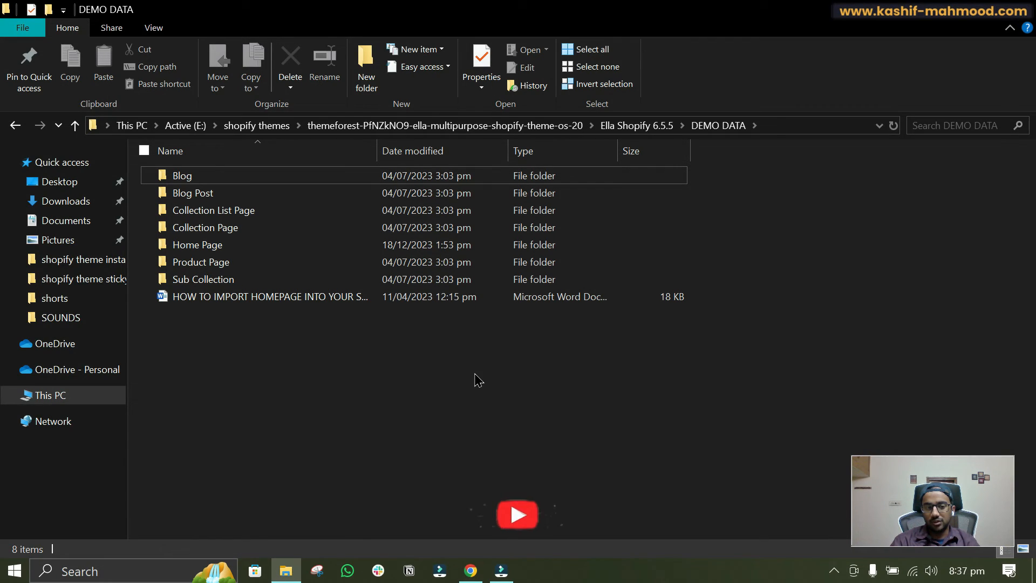
click(635, 125)
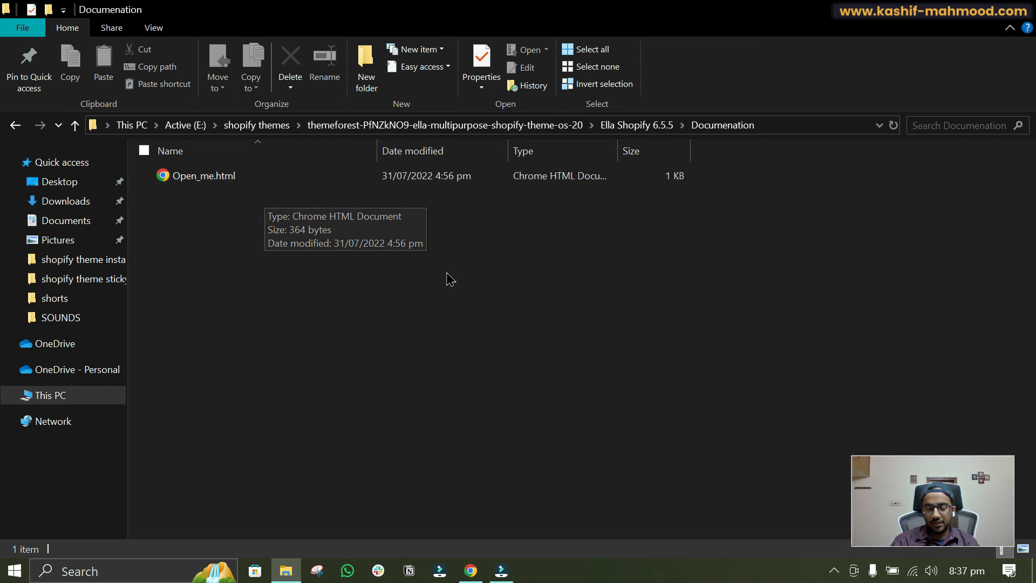
mouse_move(450, 275)
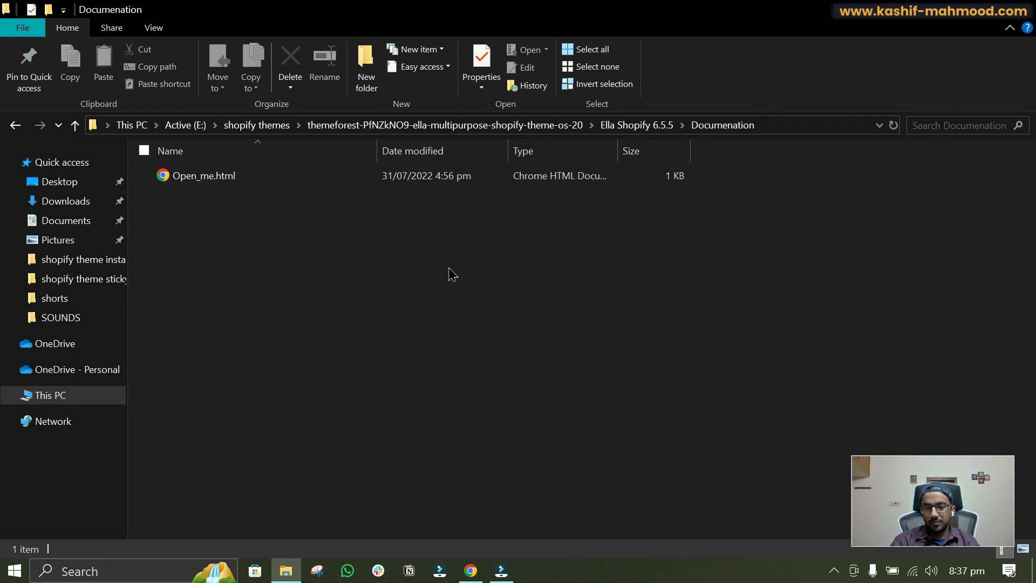
mouse_move(471, 320)
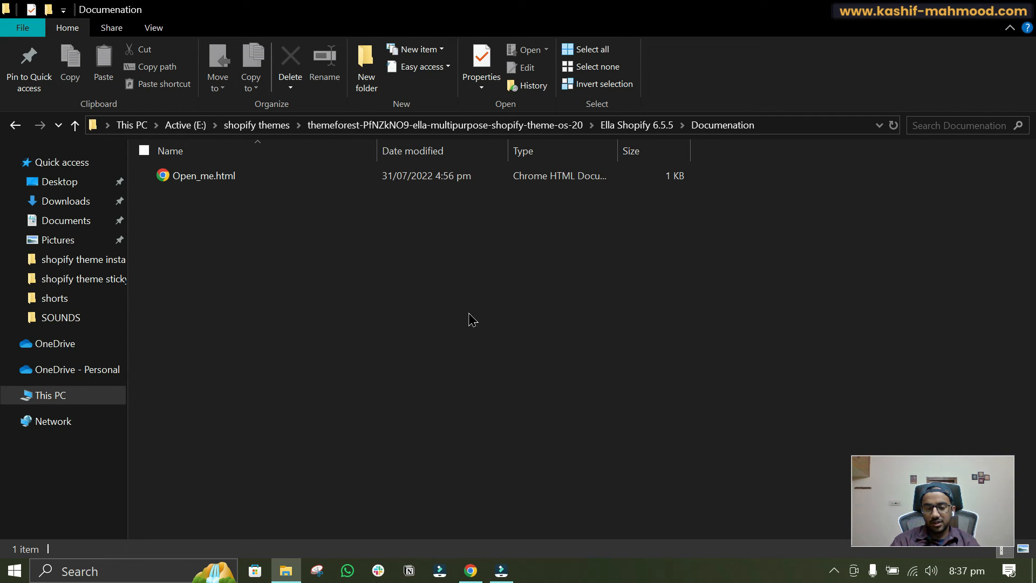
mouse_move(448, 259)
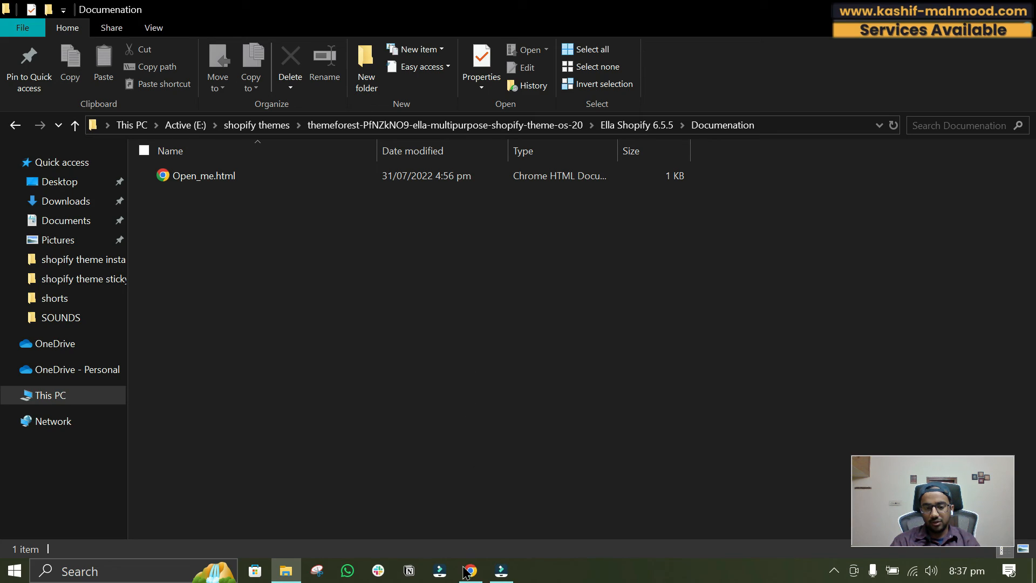
- Load kashif-mahmood.com in a new Chrome tab and view its Shop menu categories
click(469, 570)
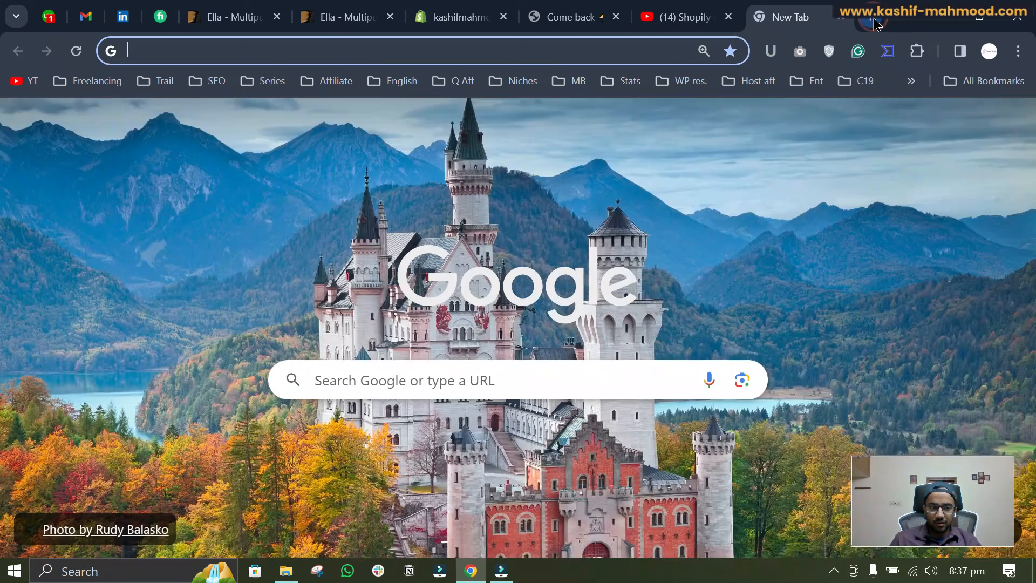
text(kashif-mahmood.com)
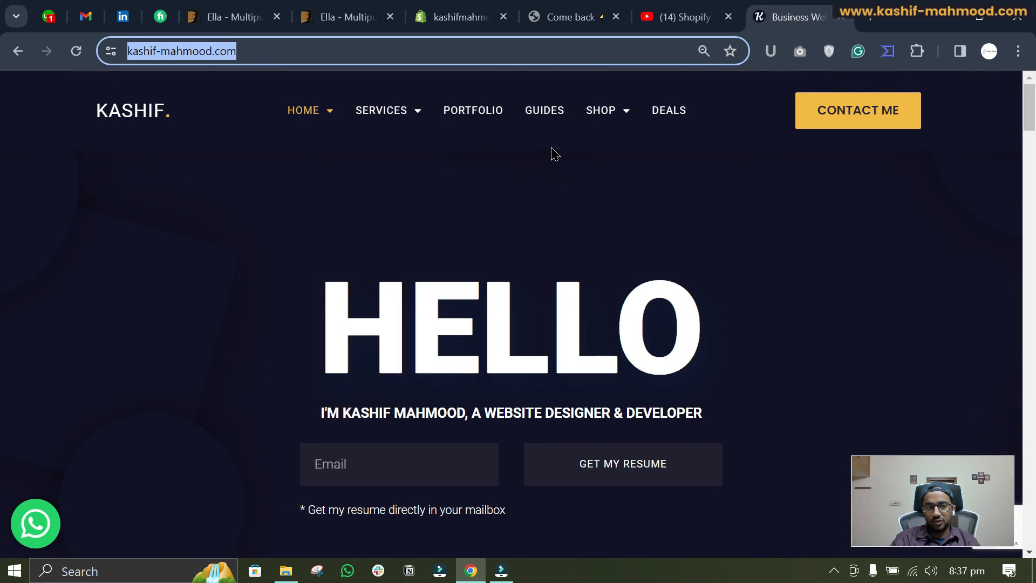
mouse_move(376, 125)
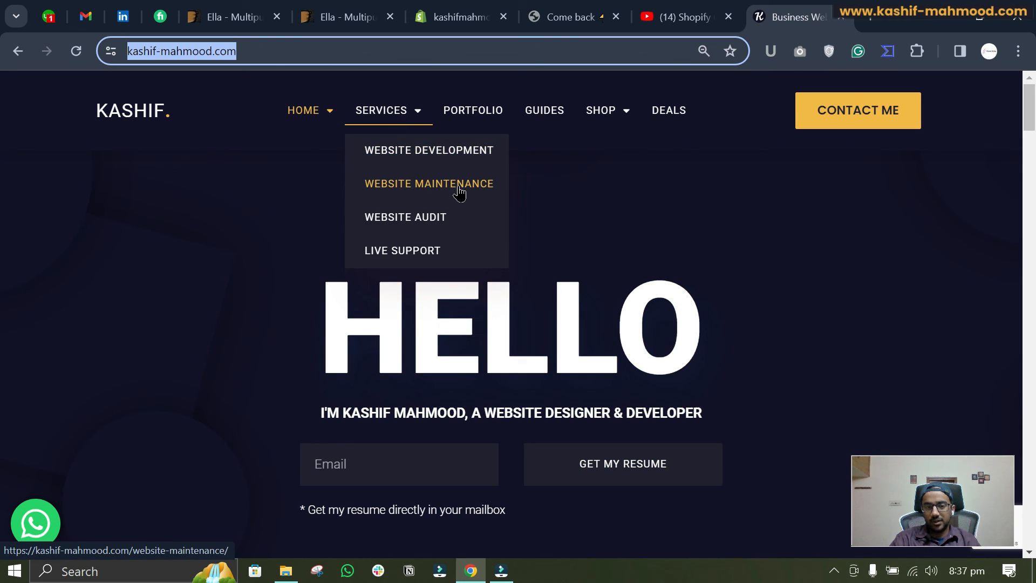
mouse_move(405, 216)
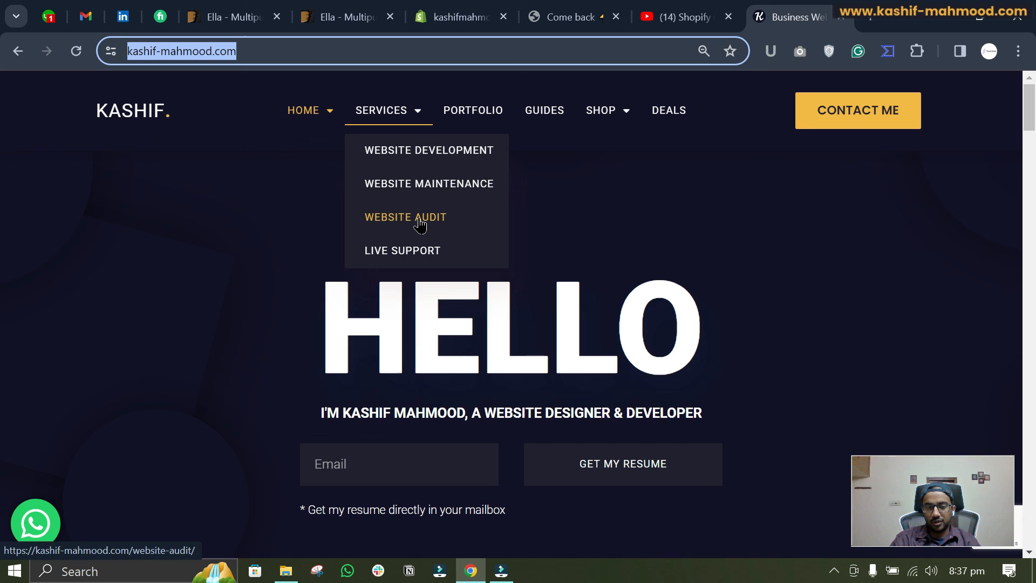
mouse_move(584, 223)
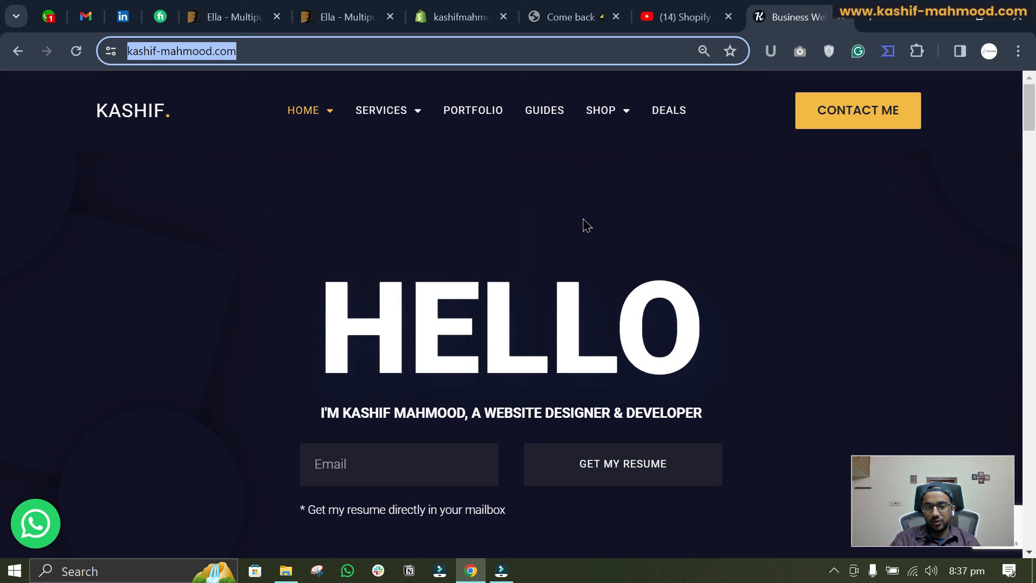
mouse_move(611, 155)
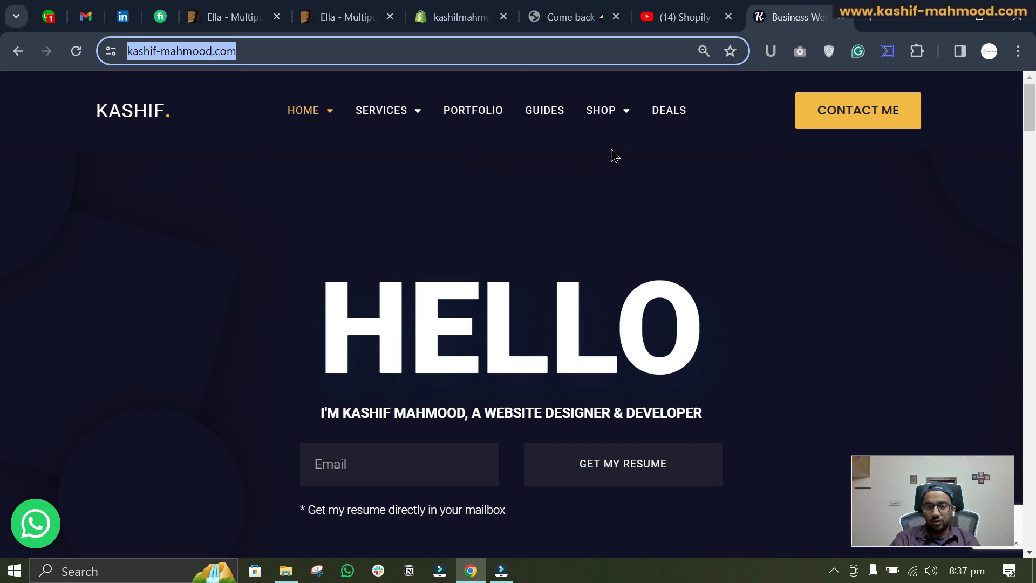
click(601, 110)
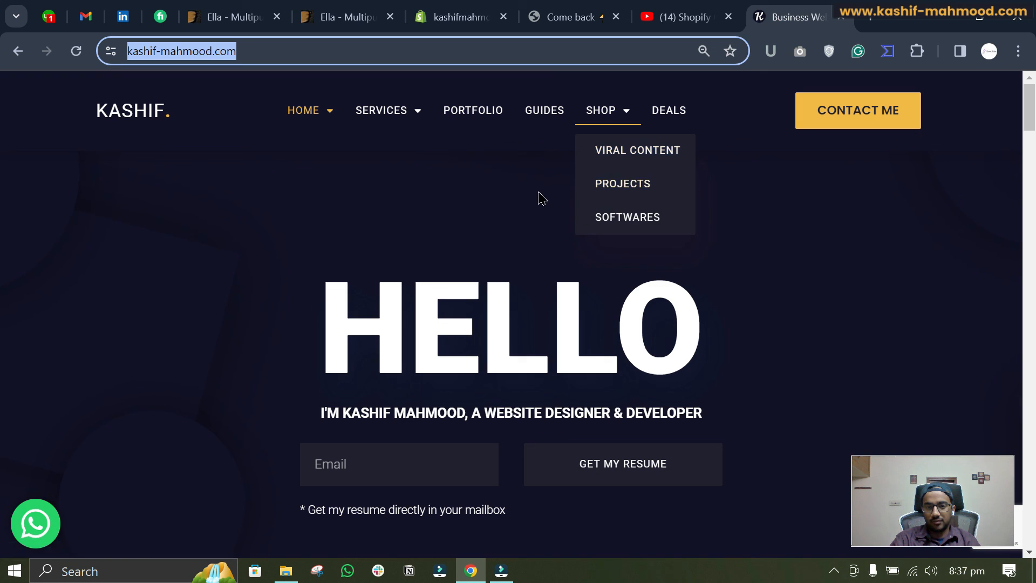